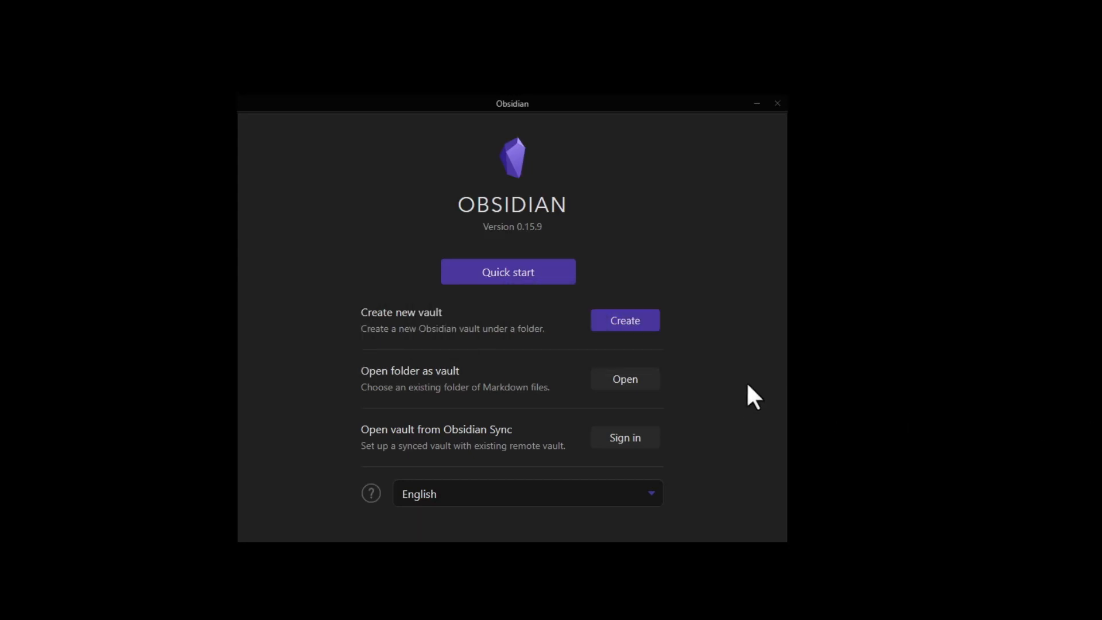
mouse_move(507, 272)
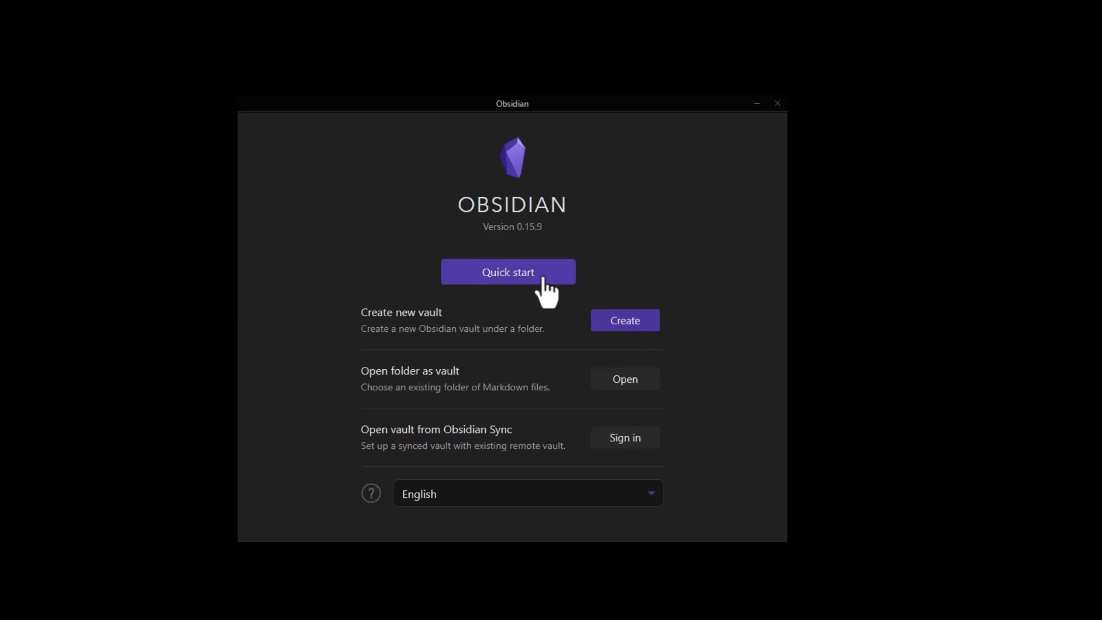
Create the ready-made starter Obsidian Vault via Quick start.
left_click(508, 272)
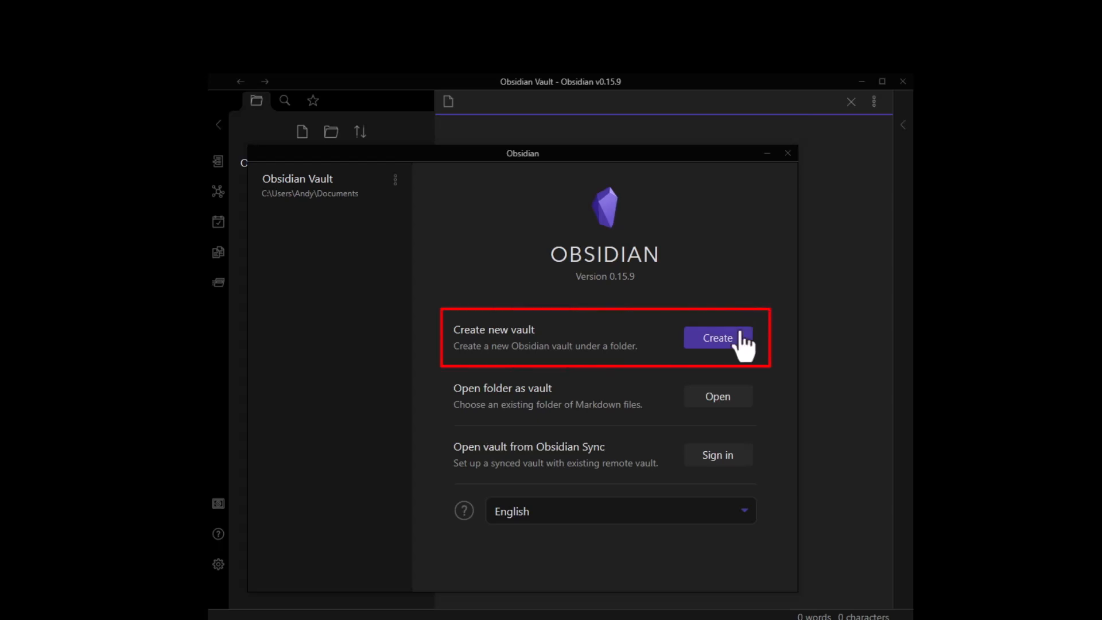
Create a new vault named 'Main Vault' stored in the Documents folder.
left_click(717, 338)
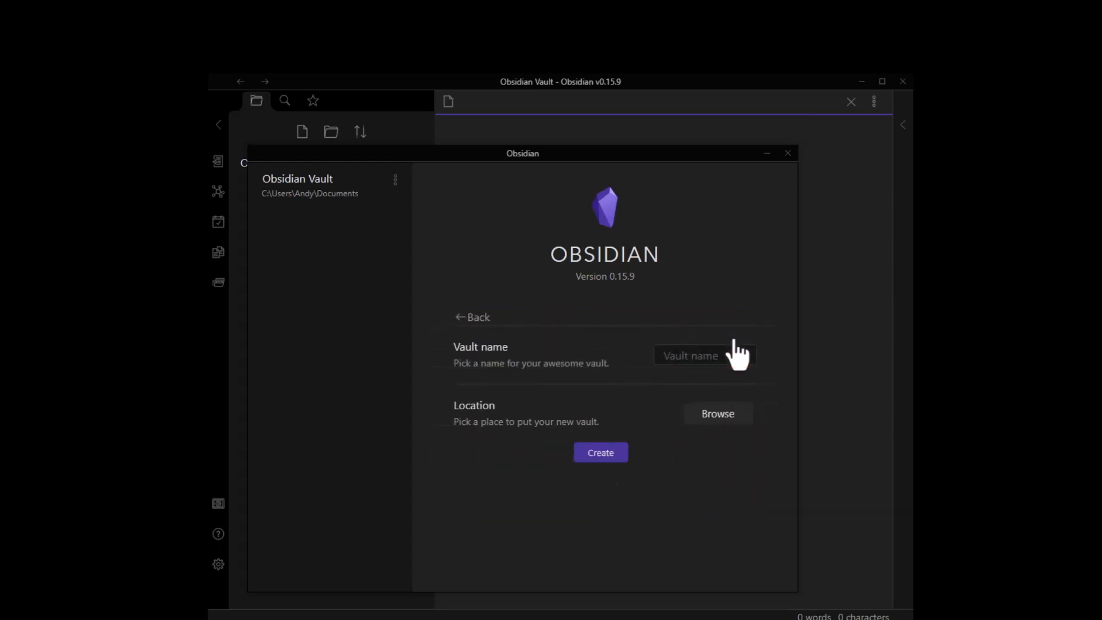
mouse_move(769, 336)
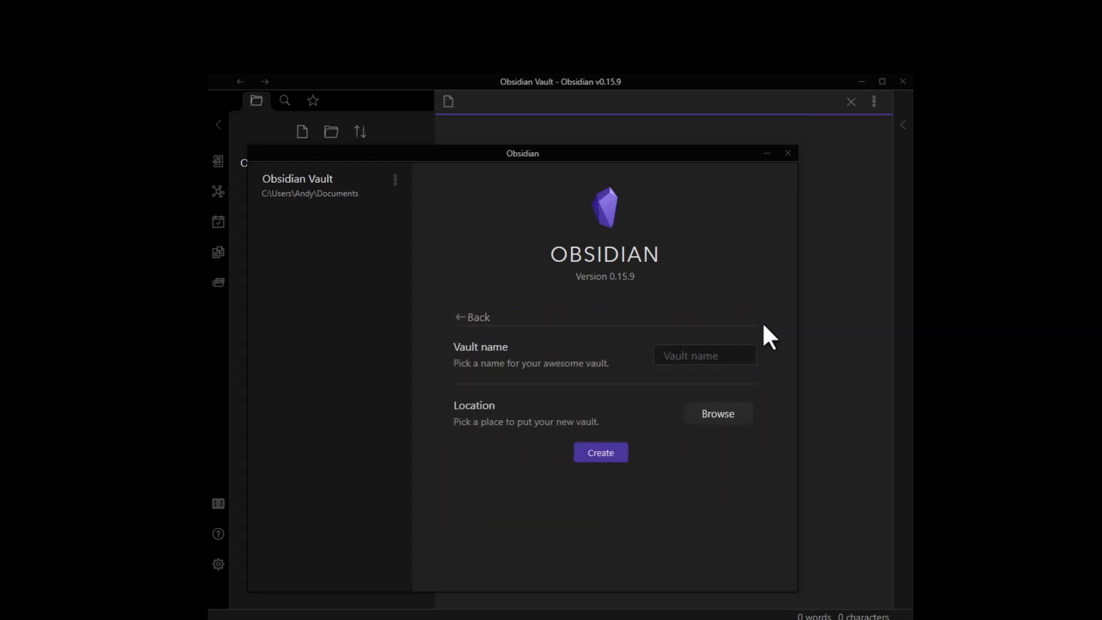
type("M")
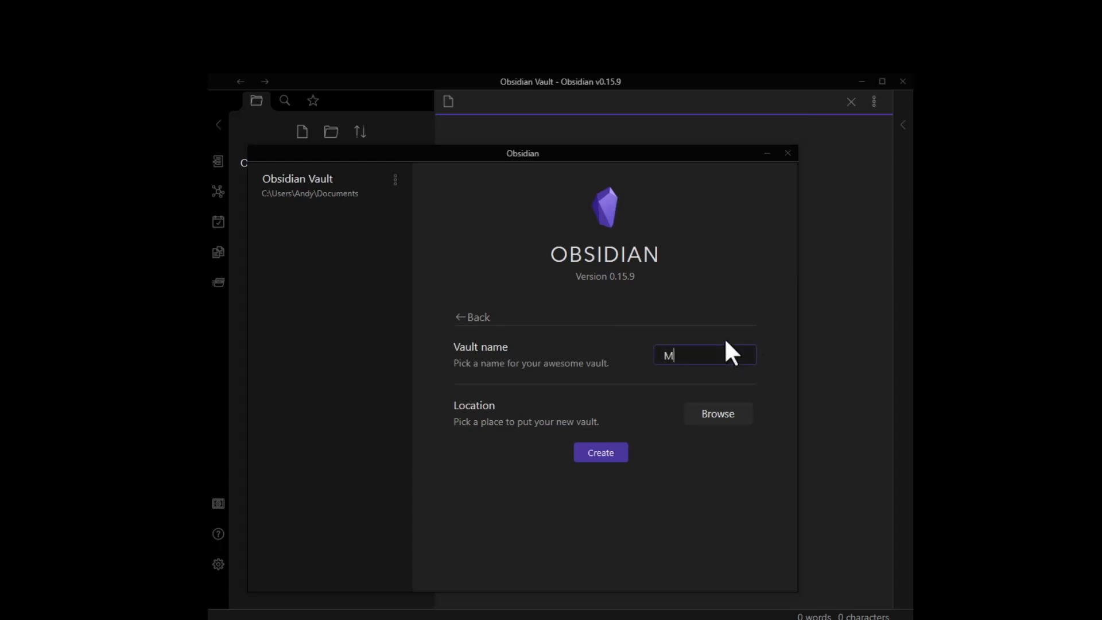
type("ain Vault")
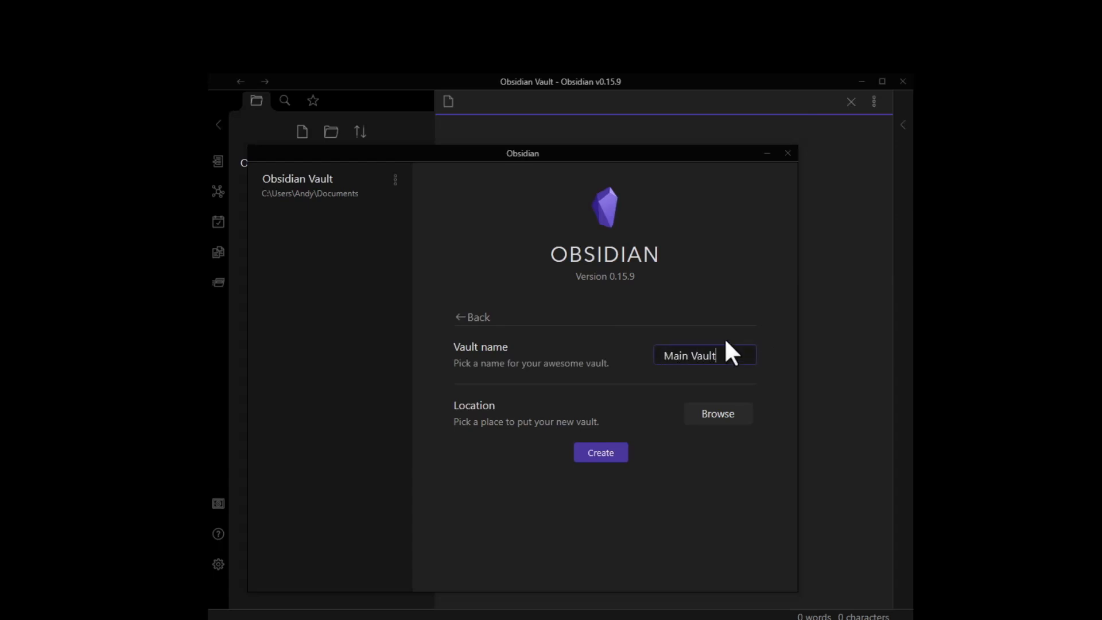
mouse_move(716, 413)
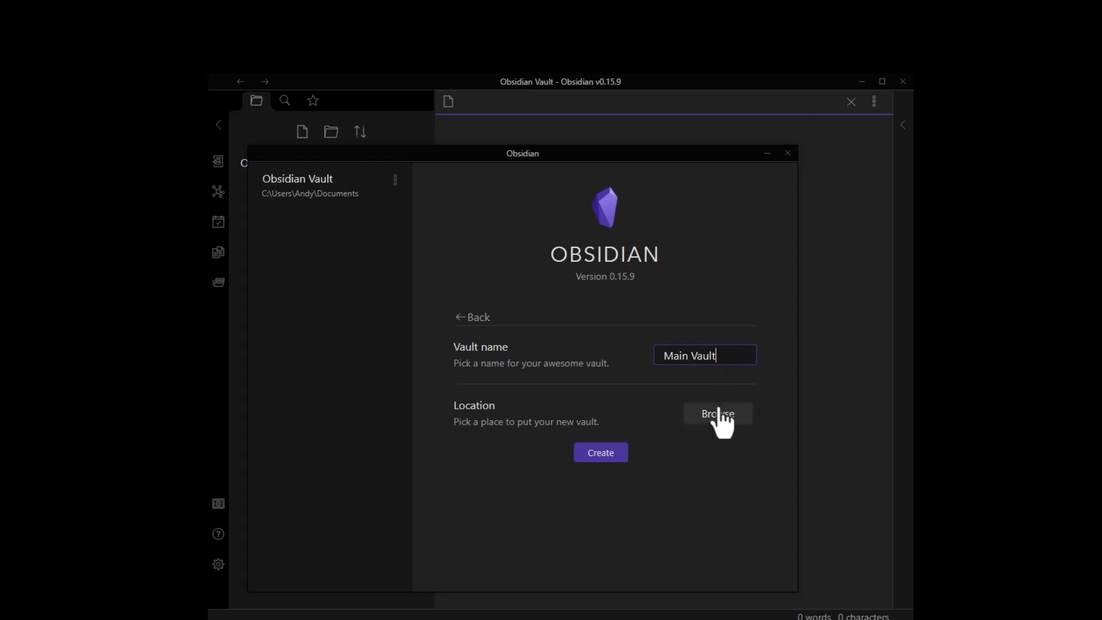
left_click(716, 413)
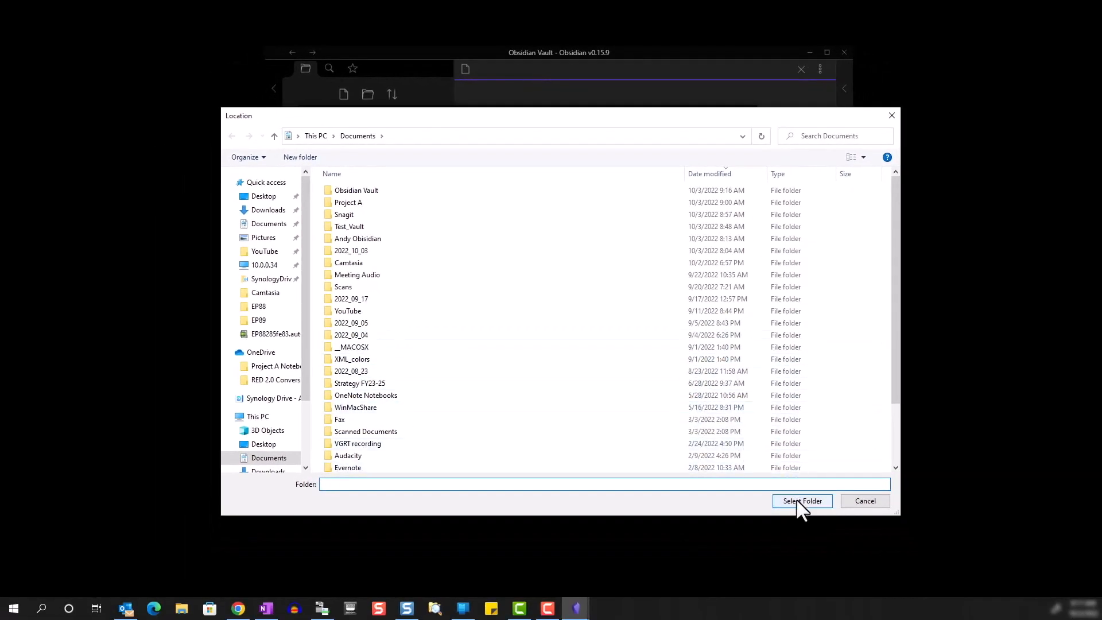
left_click(802, 500)
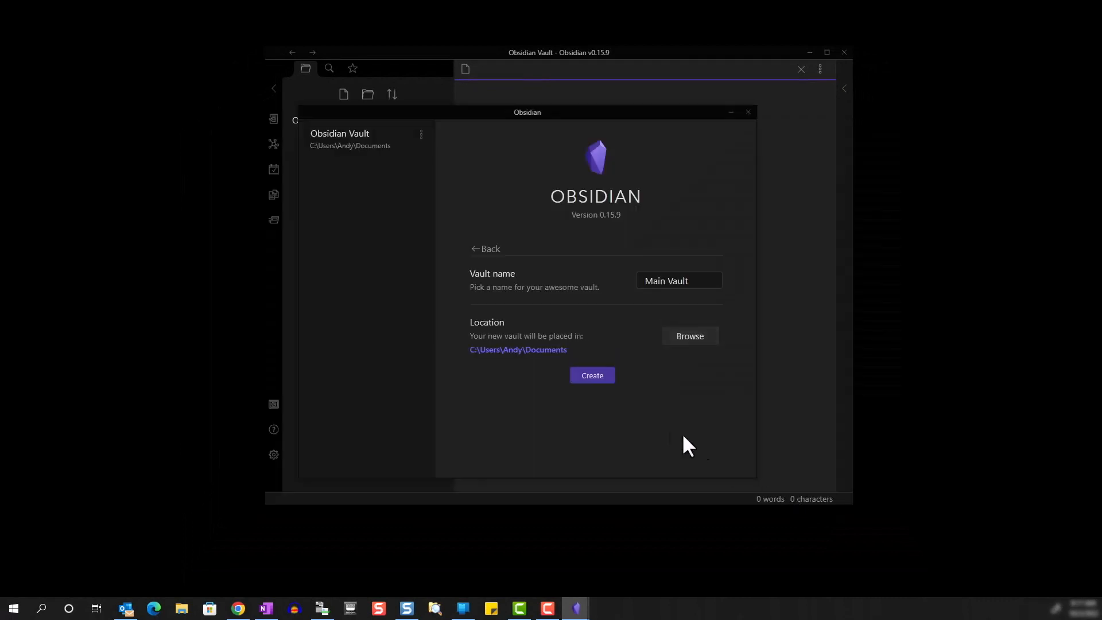
left_click(592, 374)
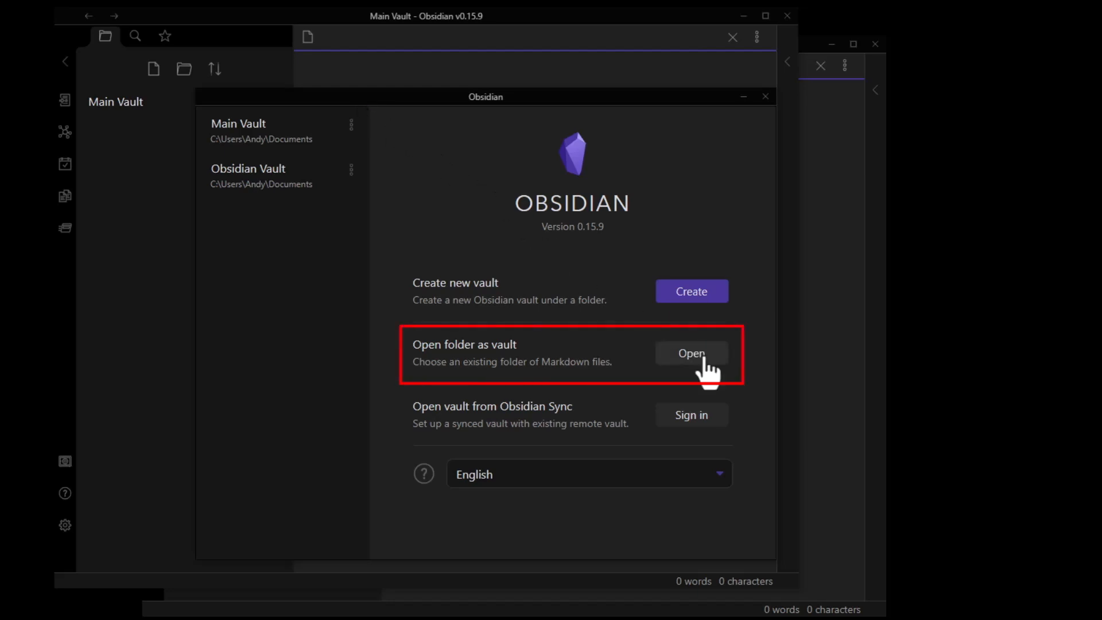
Open the existing Project A folder in Documents as an Obsidian vault.
left_click(690, 352)
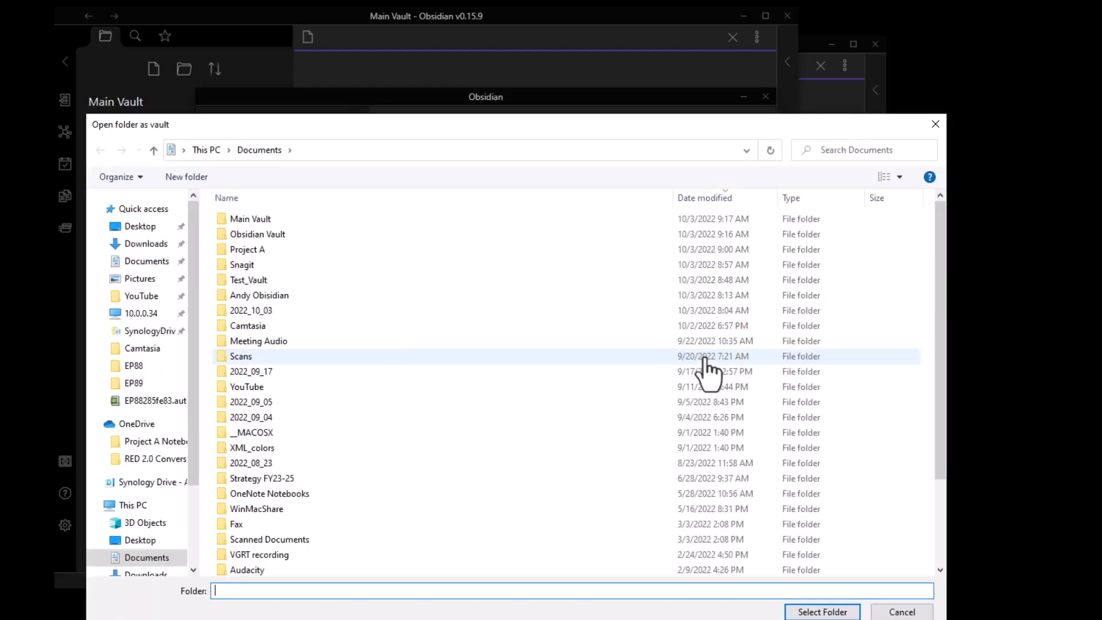
left_click(348, 215)
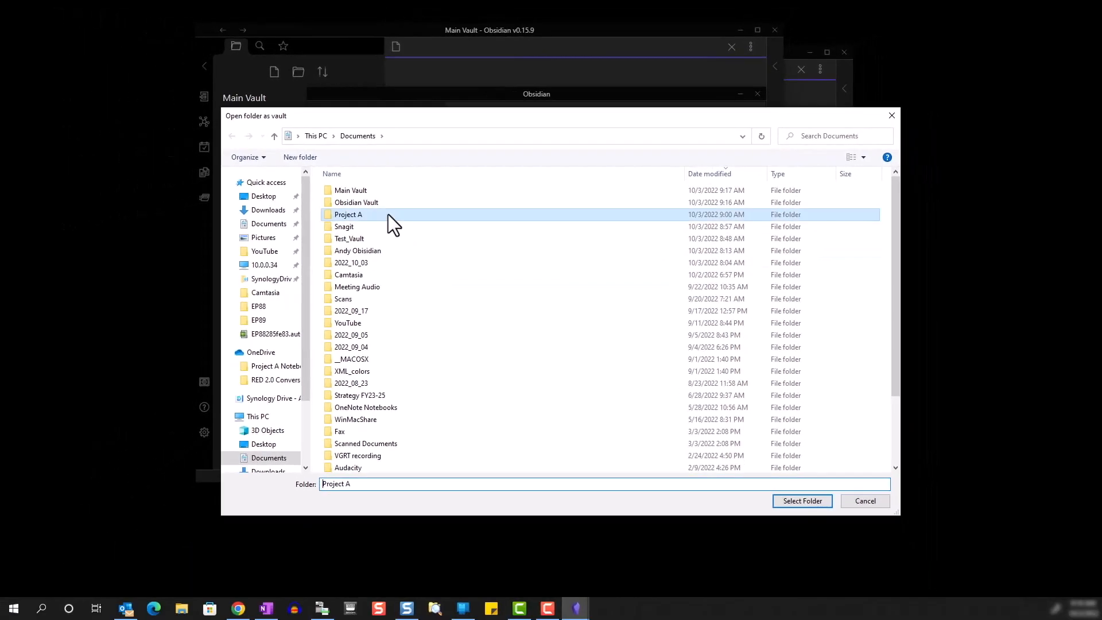
left_click(802, 500)
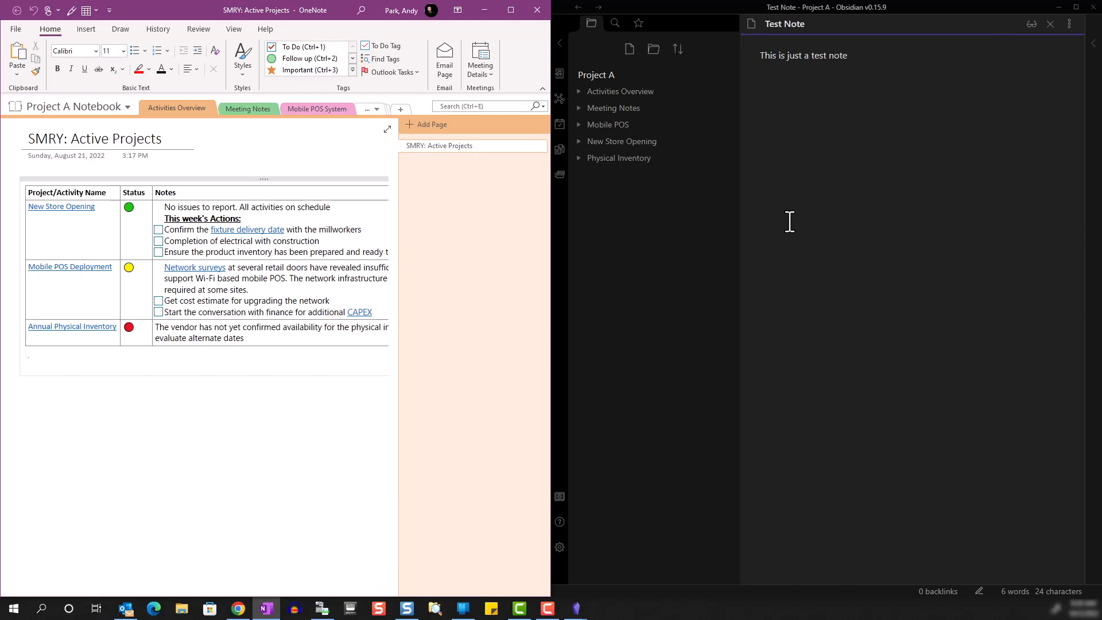
left_click(28, 362)
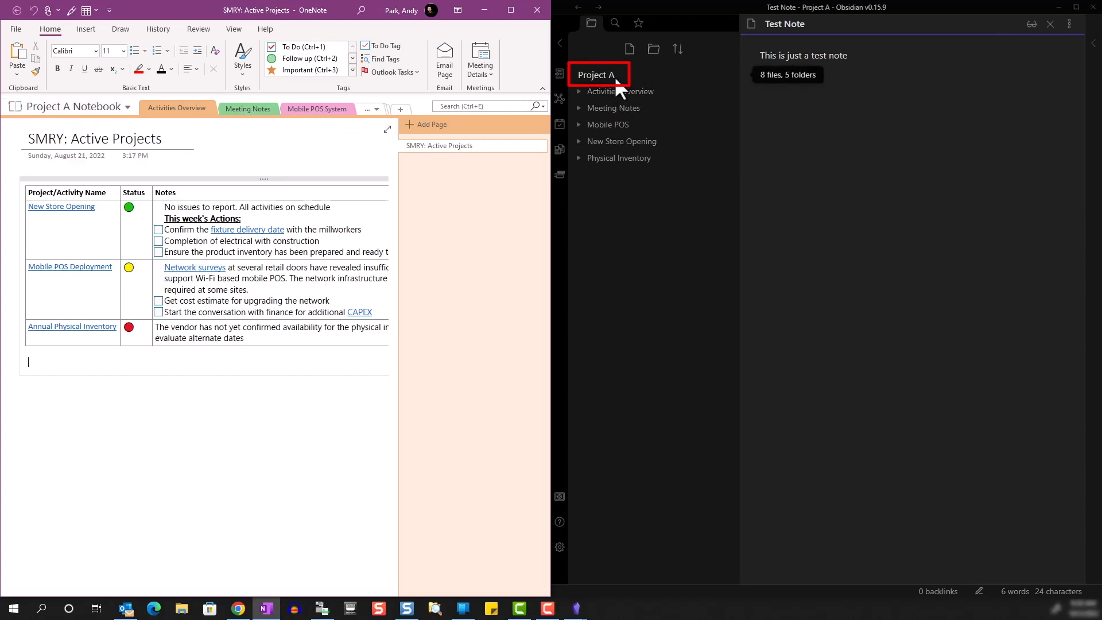
left_click(70, 105)
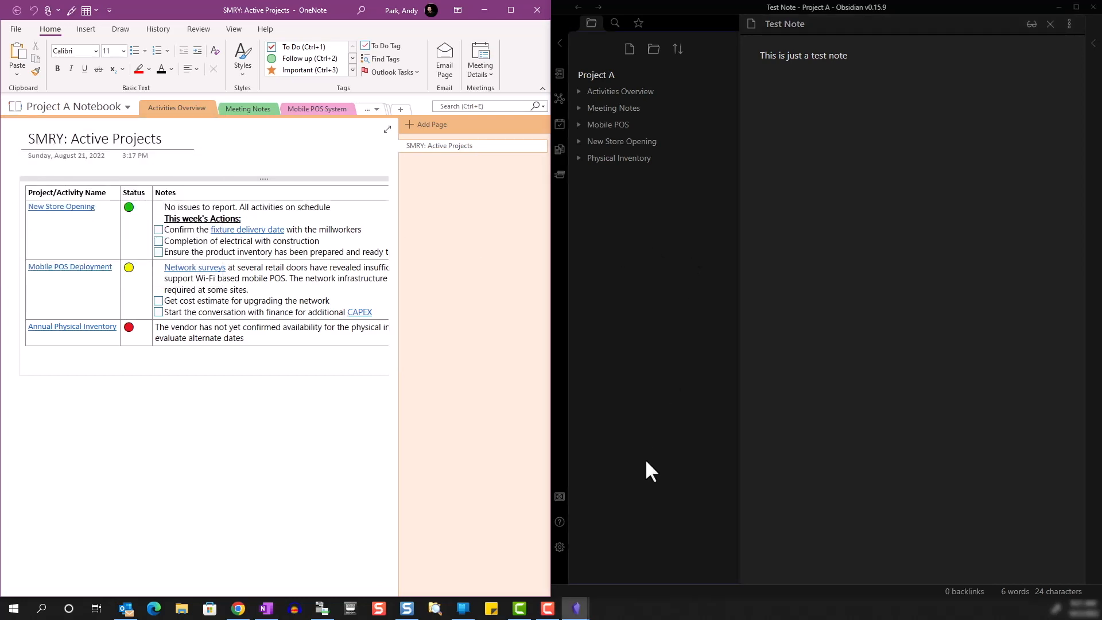
mouse_move(559, 497)
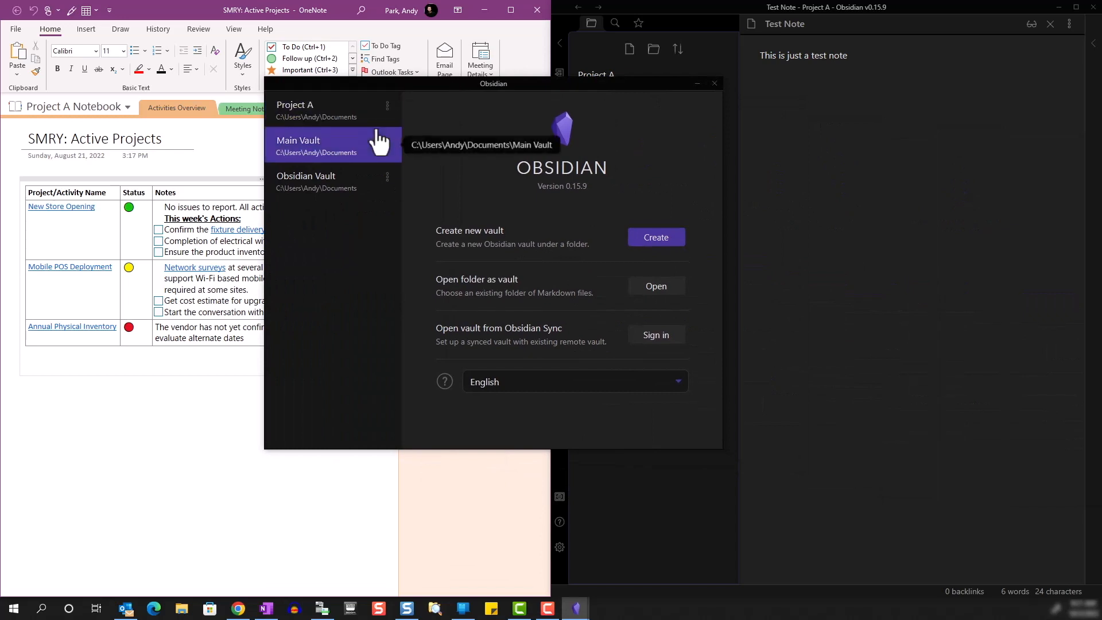
mouse_move(355, 227)
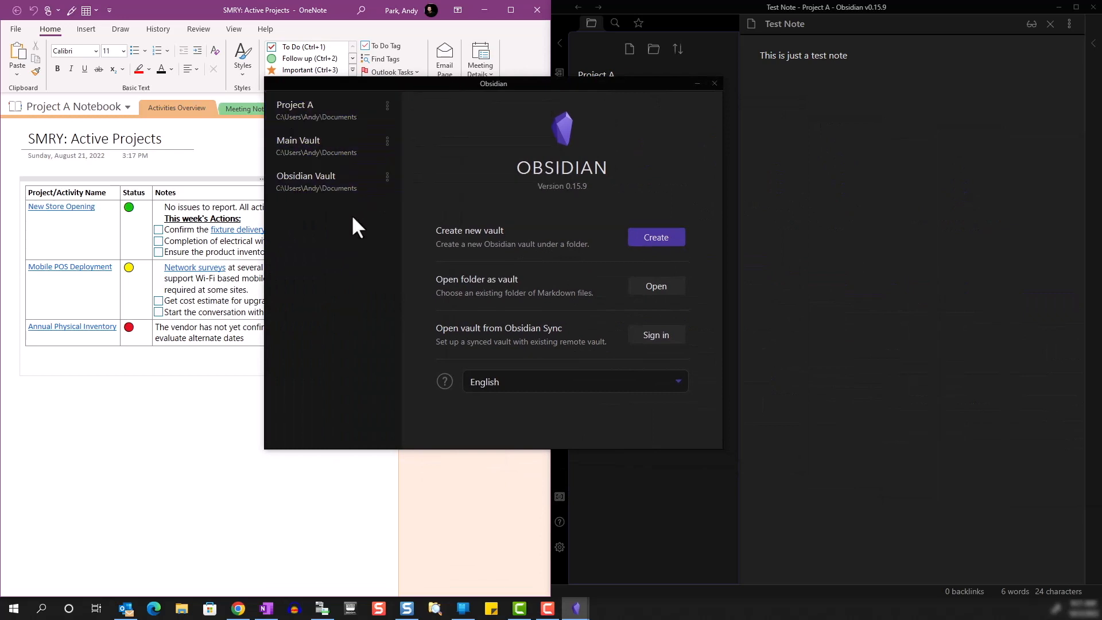
mouse_move(323, 181)
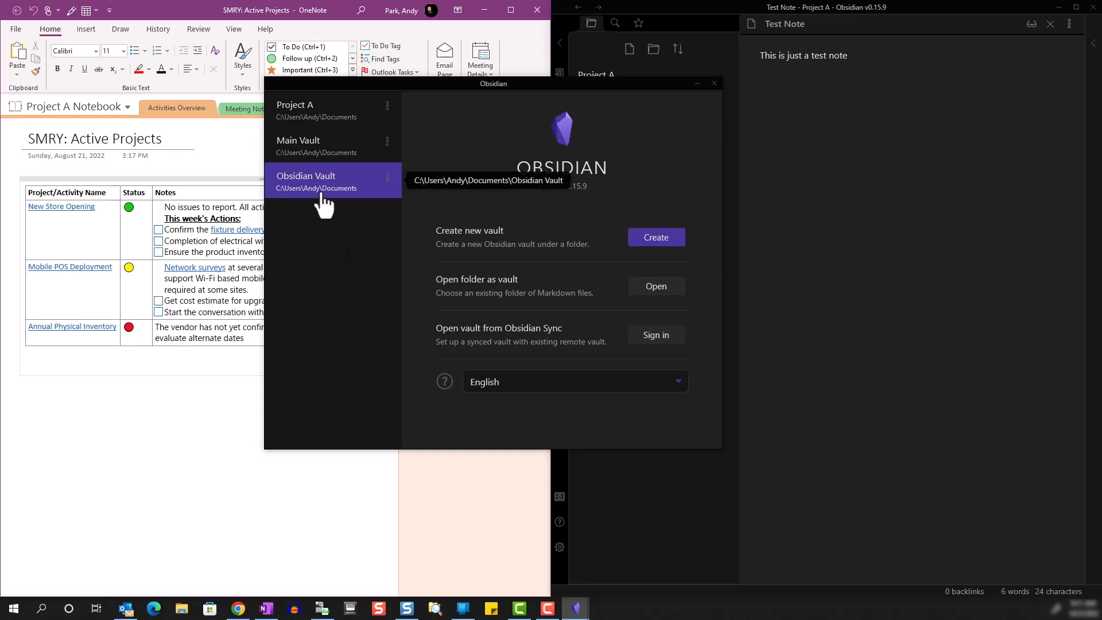
mouse_move(320, 148)
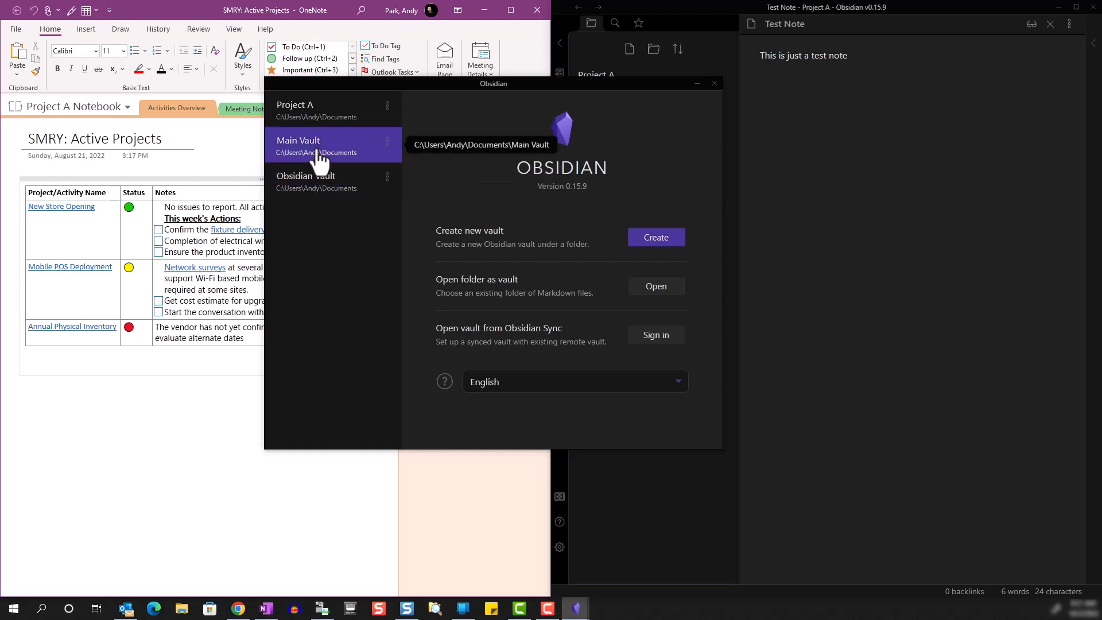
mouse_move(448, 243)
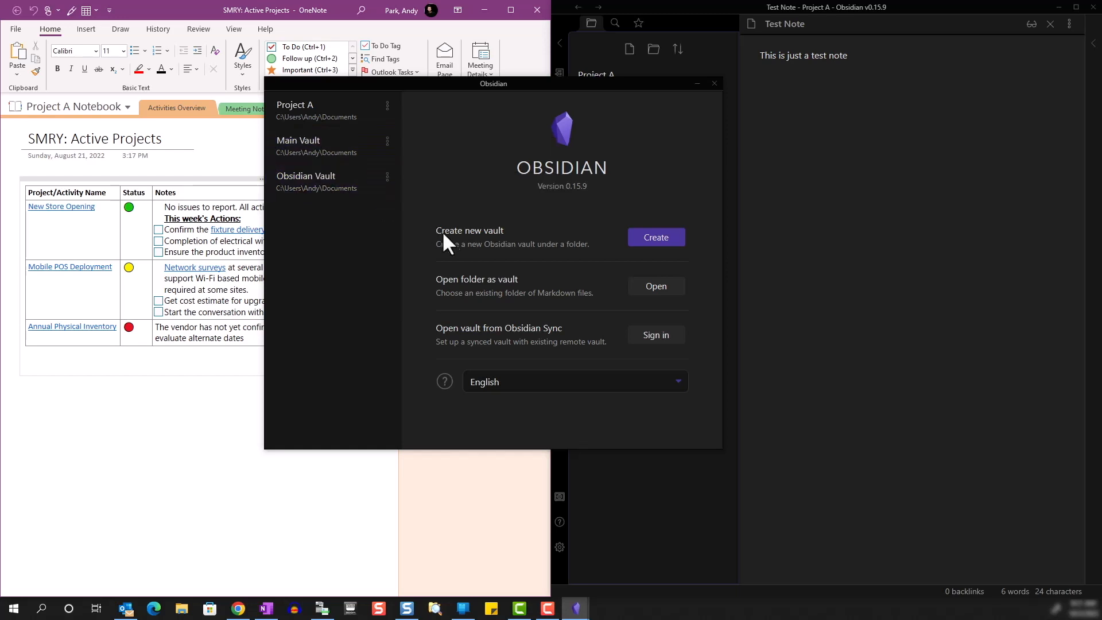
mouse_move(334, 110)
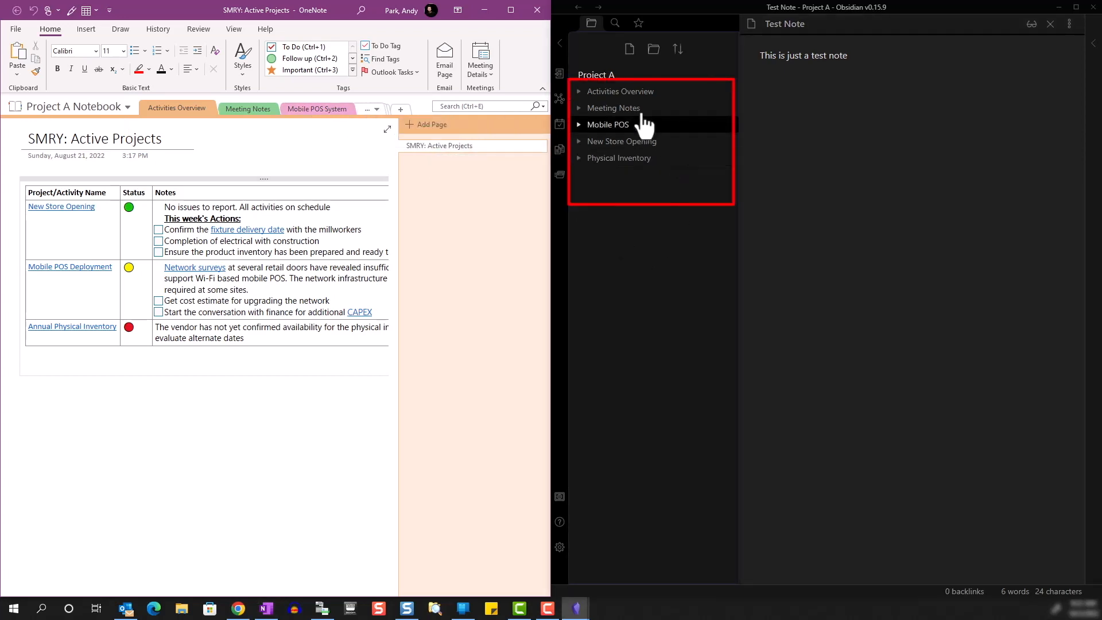
mouse_move(621, 140)
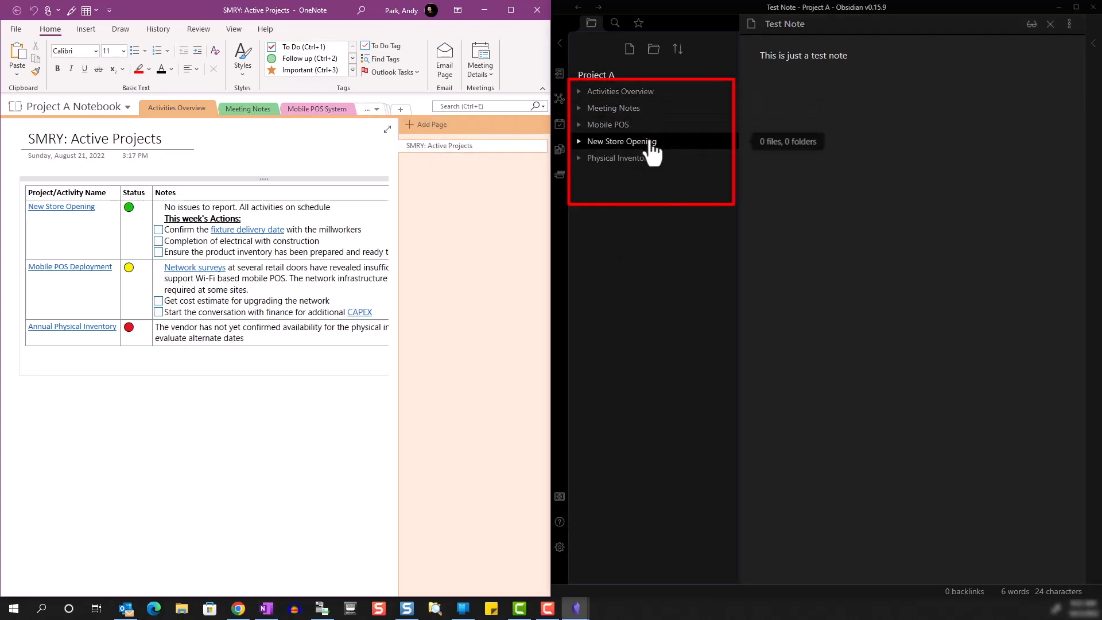
mouse_move(652, 235)
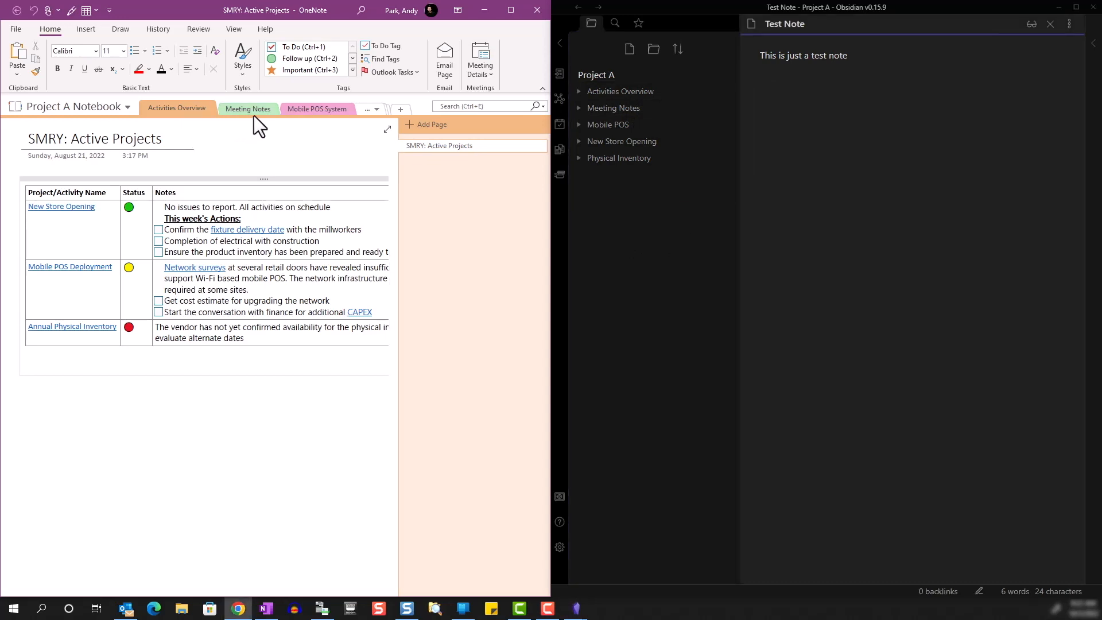
left_click(367, 109)
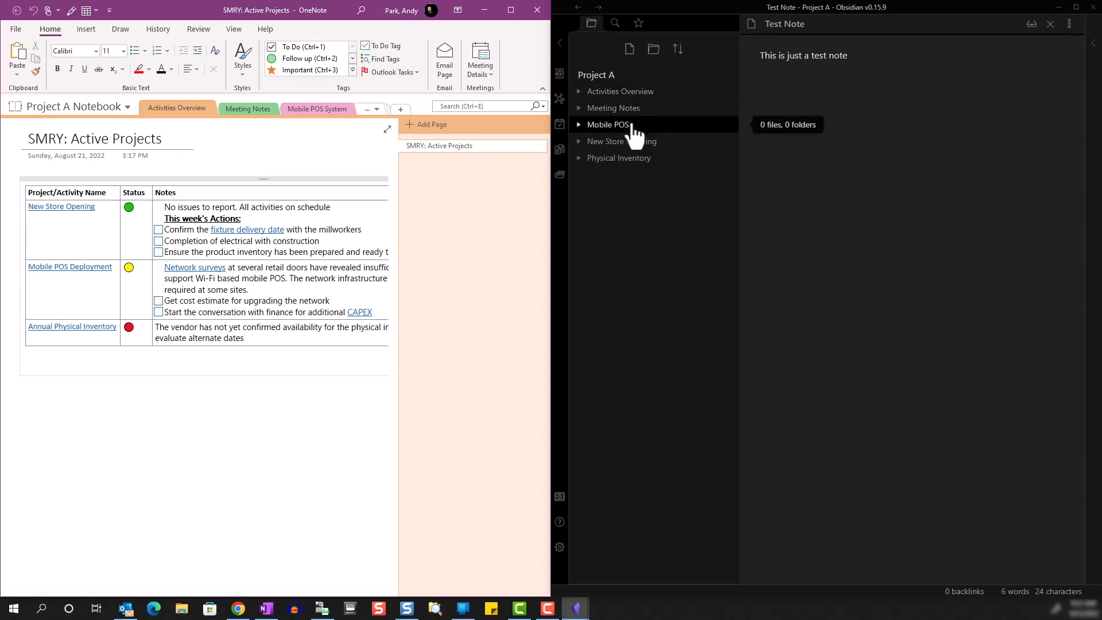
mouse_move(653, 236)
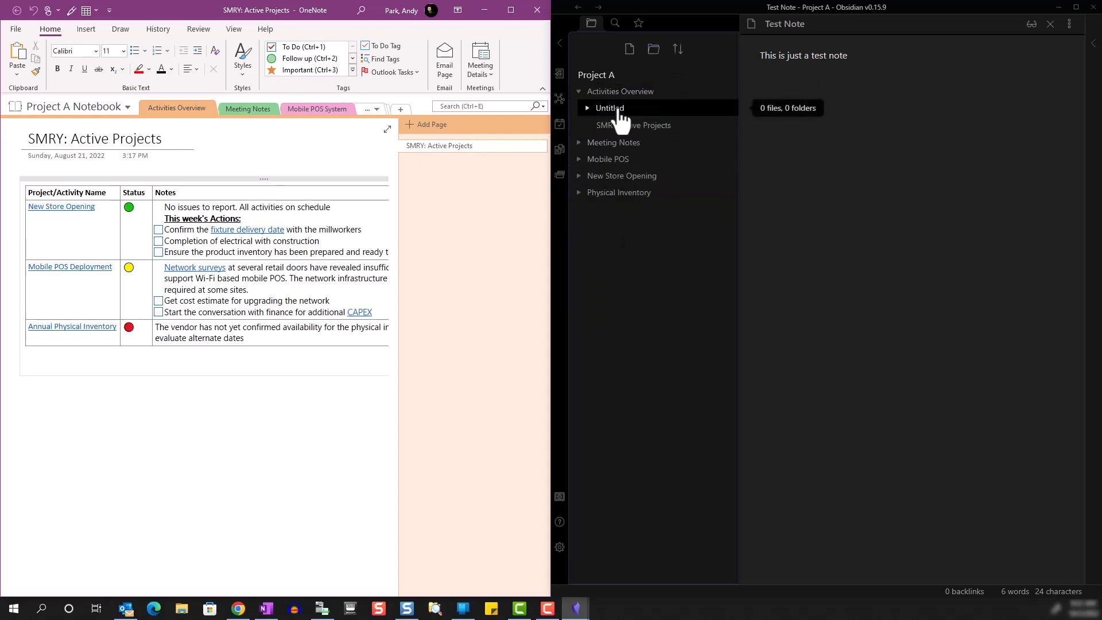
Rename the empty Untitled folder under Activities Overview to 'test'.
right_click(608, 108)
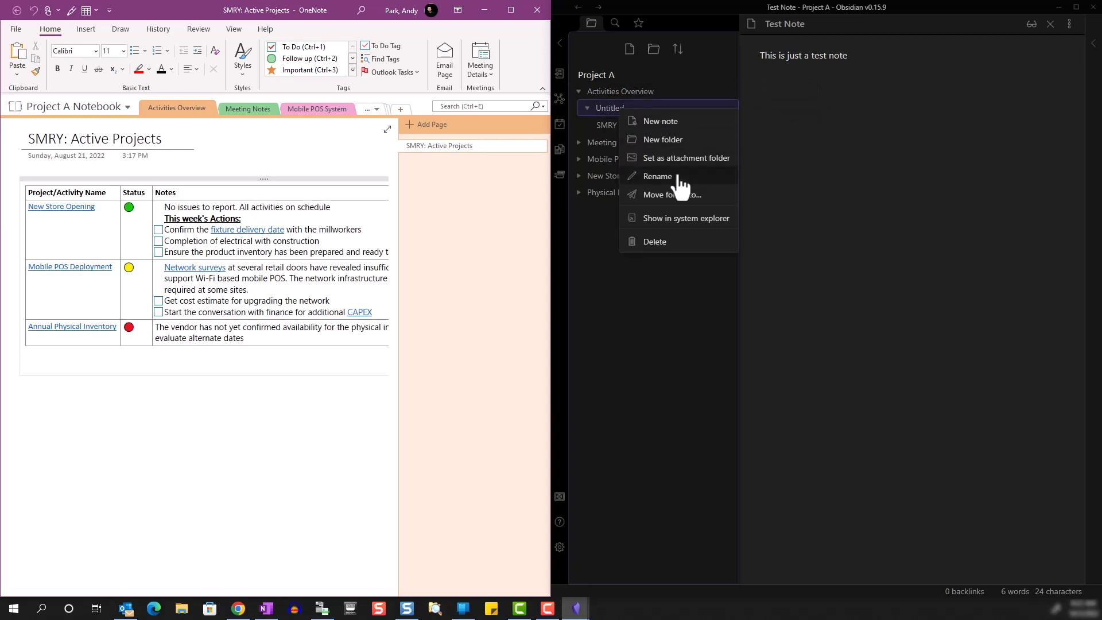
left_click(656, 176)
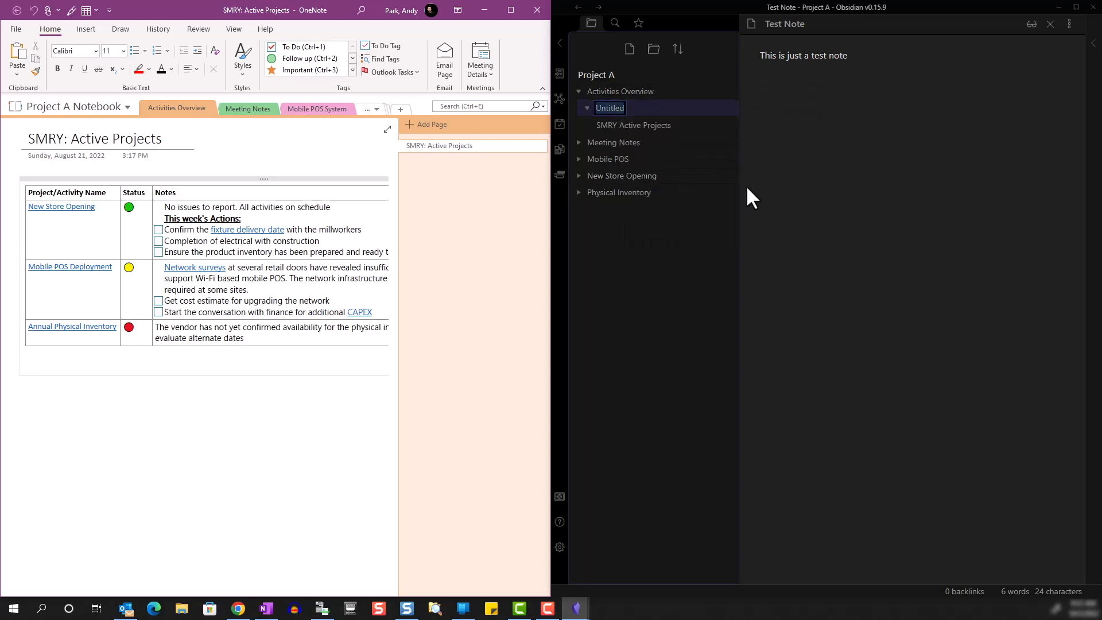
type("test")
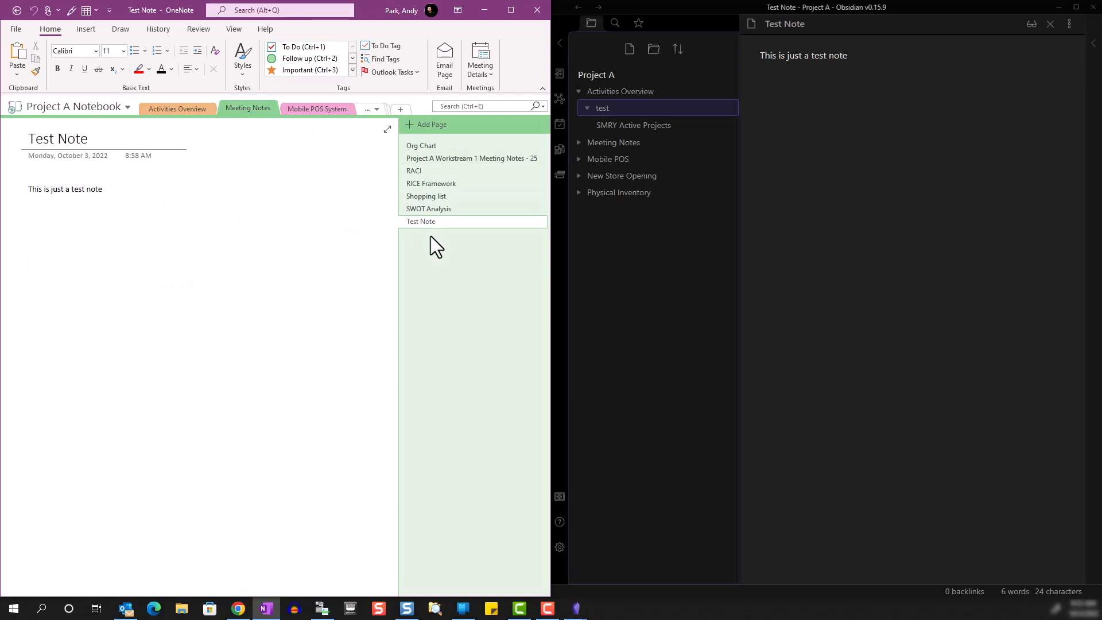
Expand the Meeting Notes folder to show Test Note, then switch to File Explorer.
left_click(613, 142)
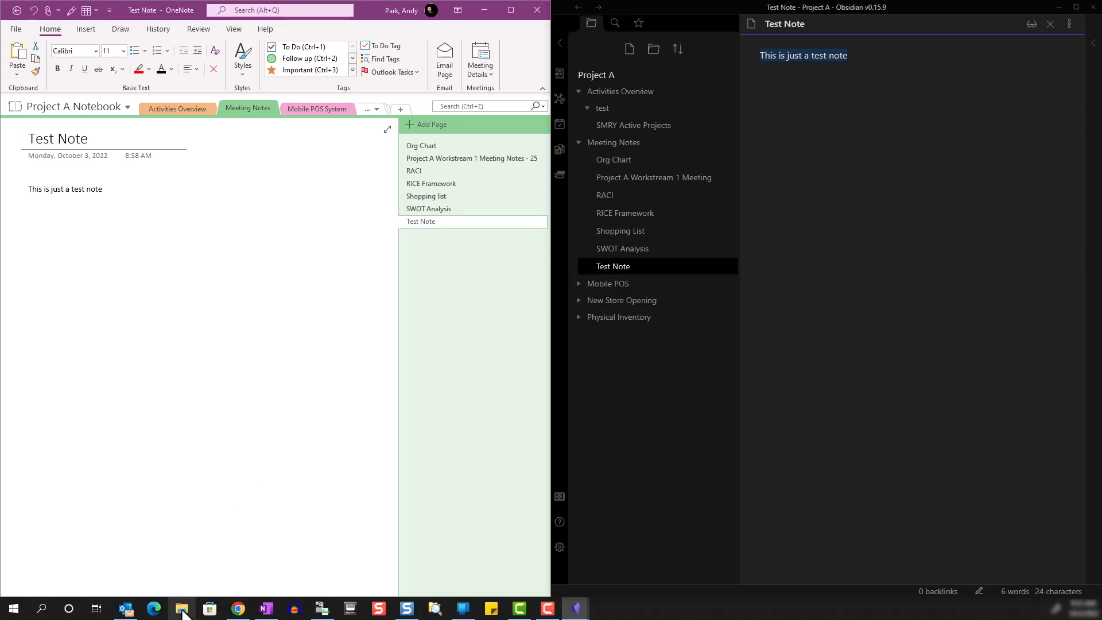
left_click(181, 608)
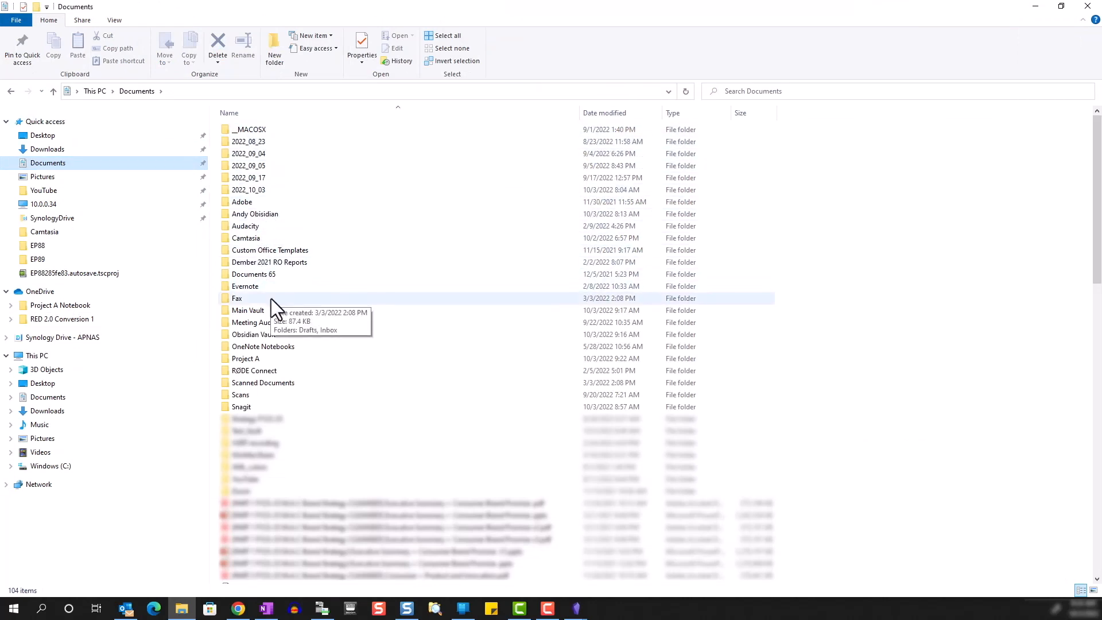
Browse into Project A and its Meeting Notes folder, showing the notes as .md files.
double_click(246, 358)
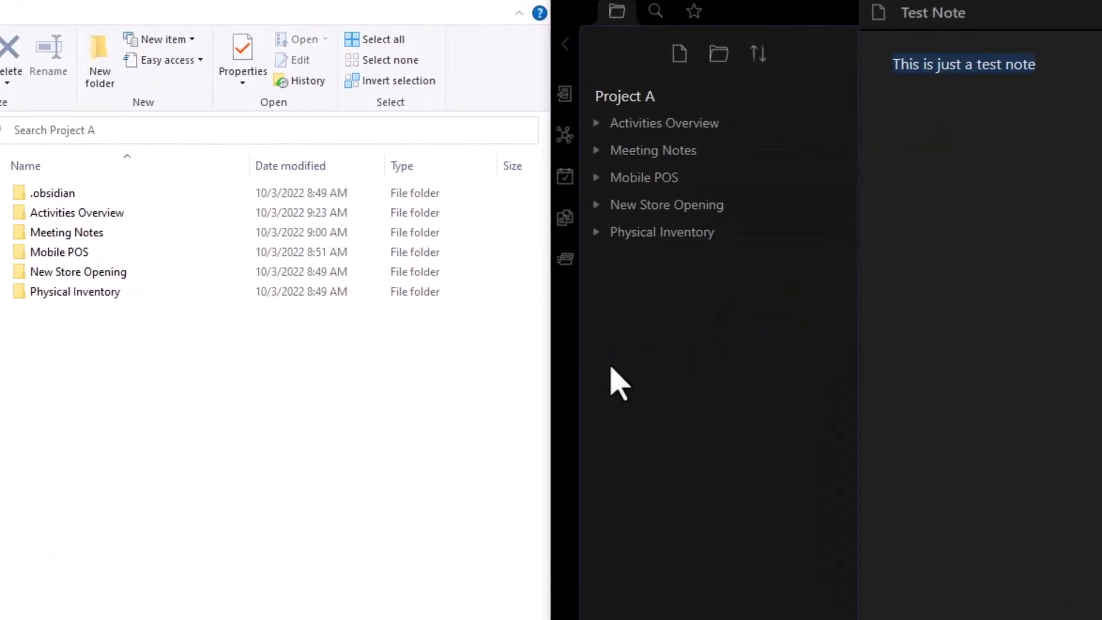
left_click(77, 212)
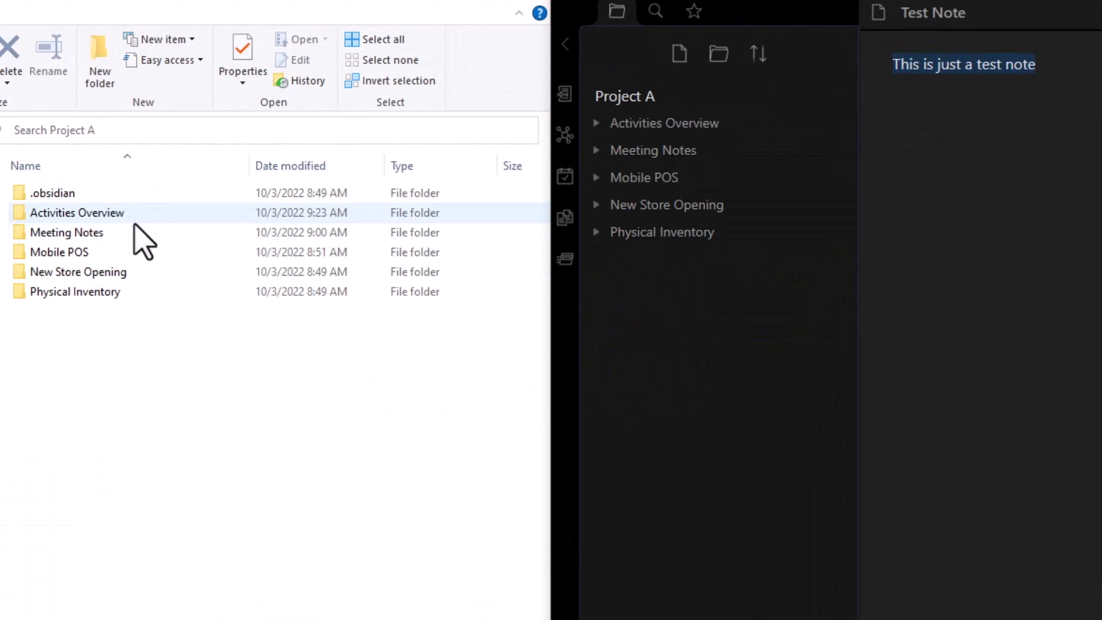
left_click(78, 272)
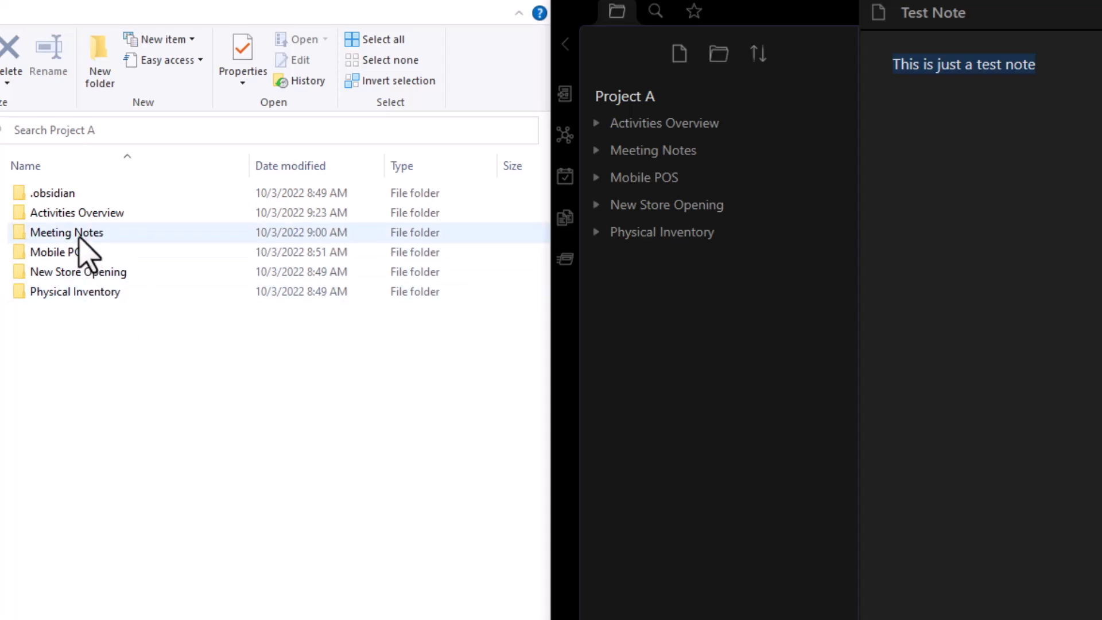
double_click(66, 232)
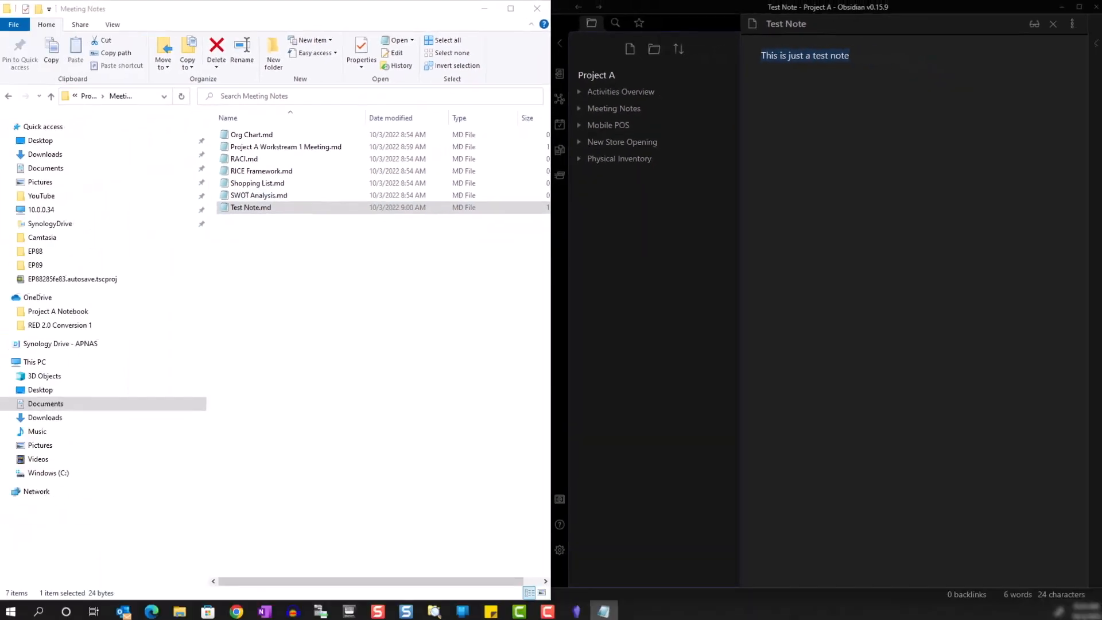
Open Test Note.md in Notepad, showing 'This is just a test note'.
double_click(252, 208)
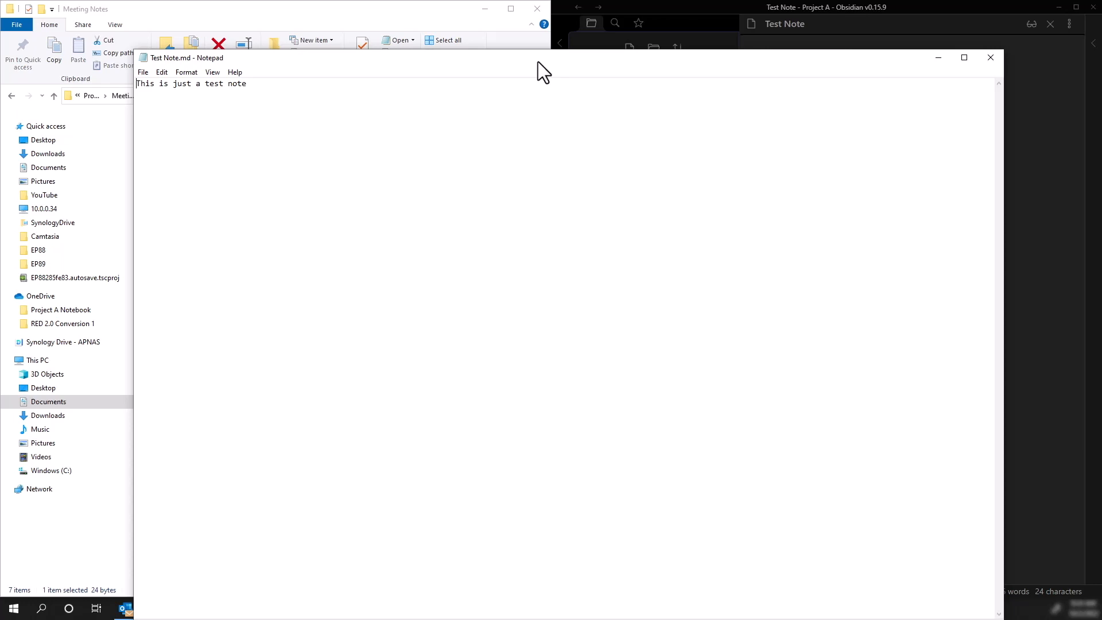
mouse_move(543, 75)
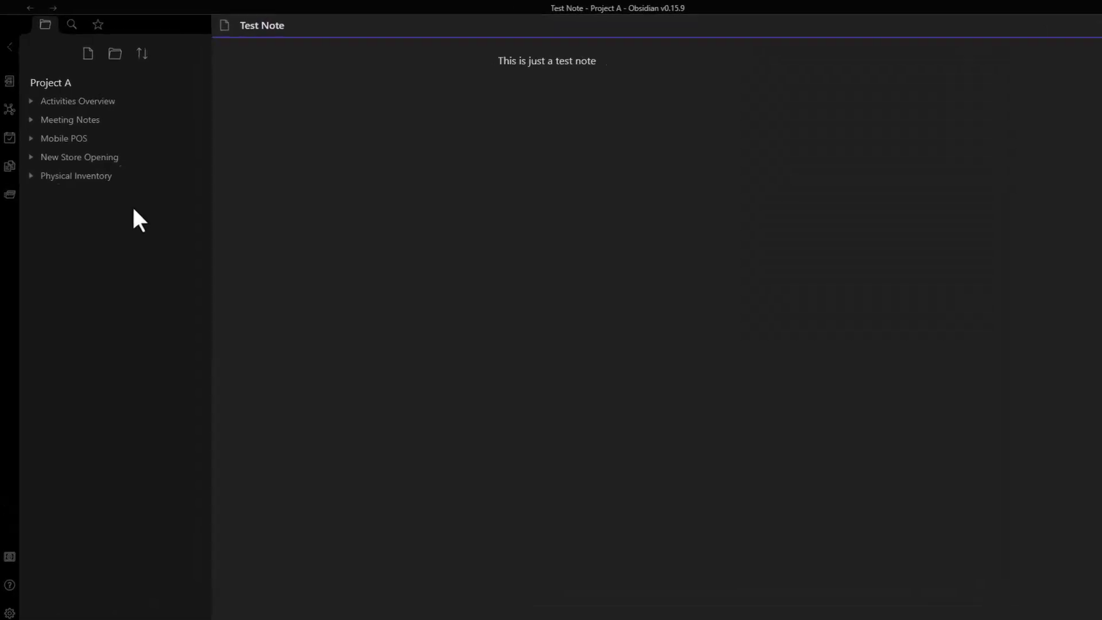
Add a new folder and new notes, which land at the vault root, then go to Settings.
left_click(77, 101)
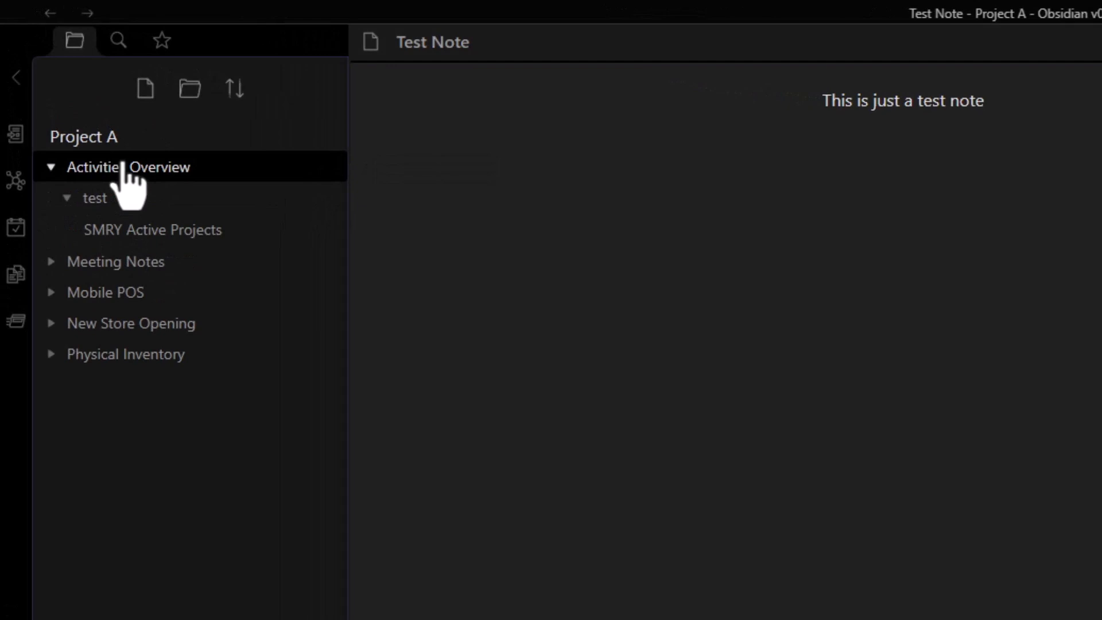
mouse_move(222, 189)
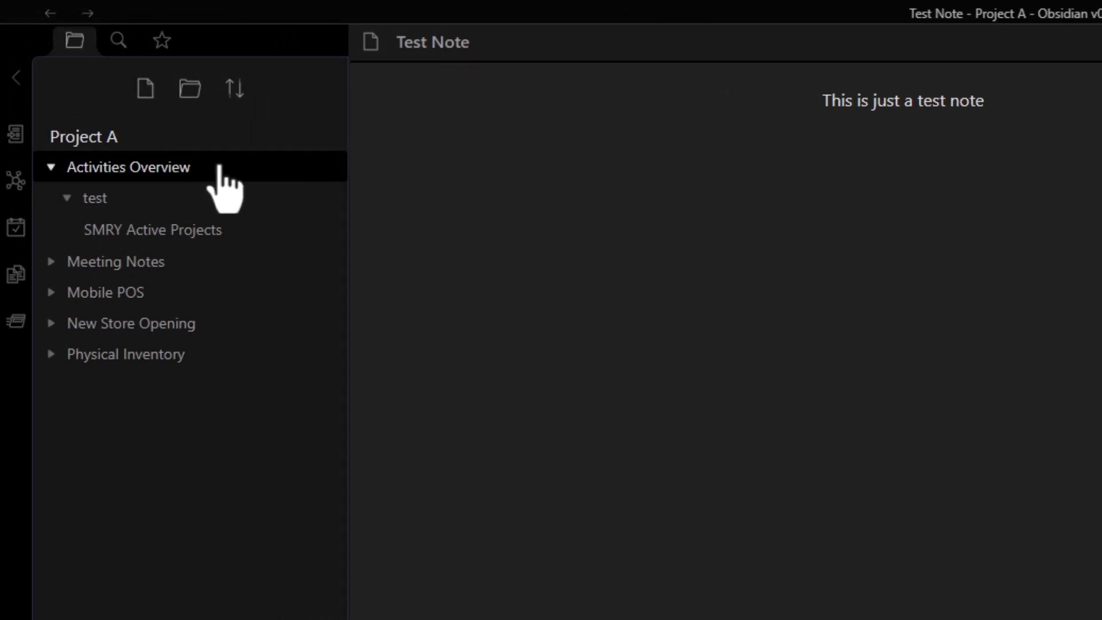
left_click(189, 88)
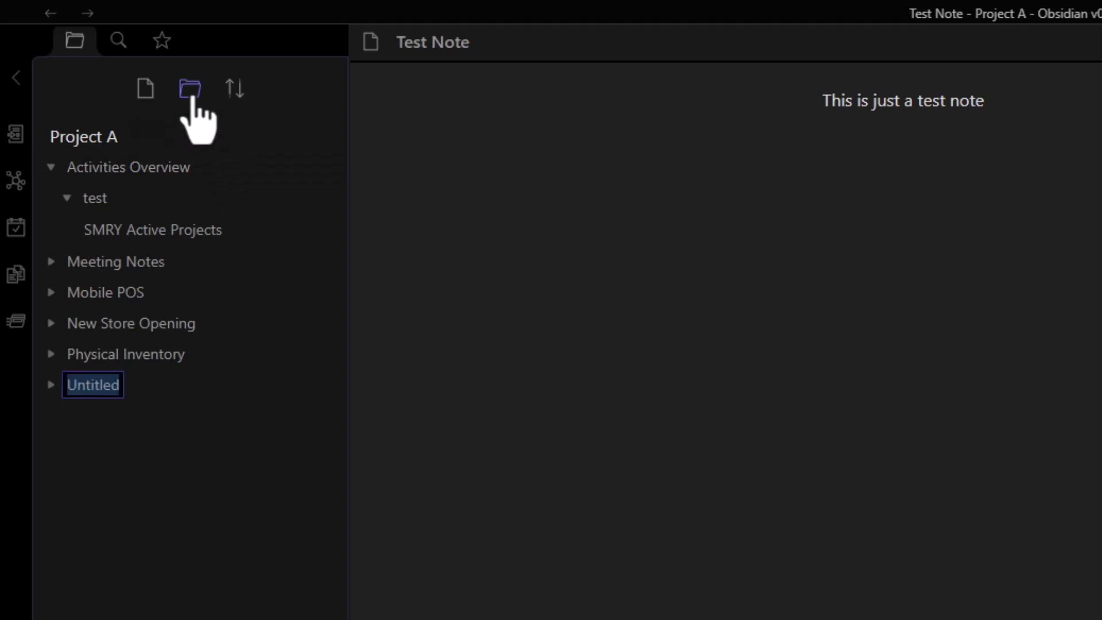
left_click(145, 88)
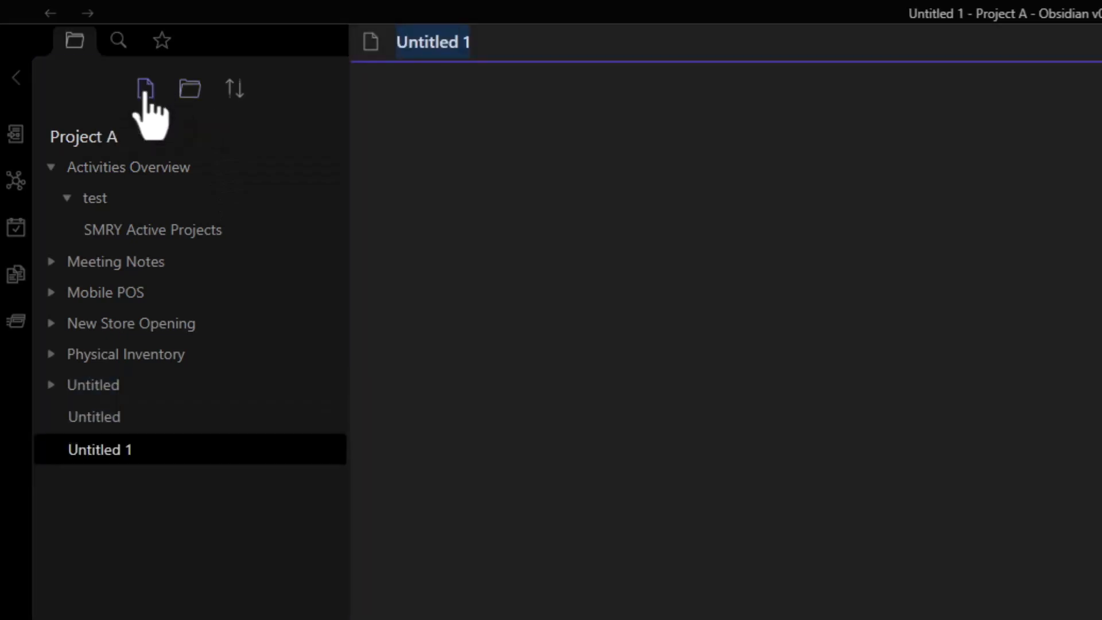
left_click(145, 88)
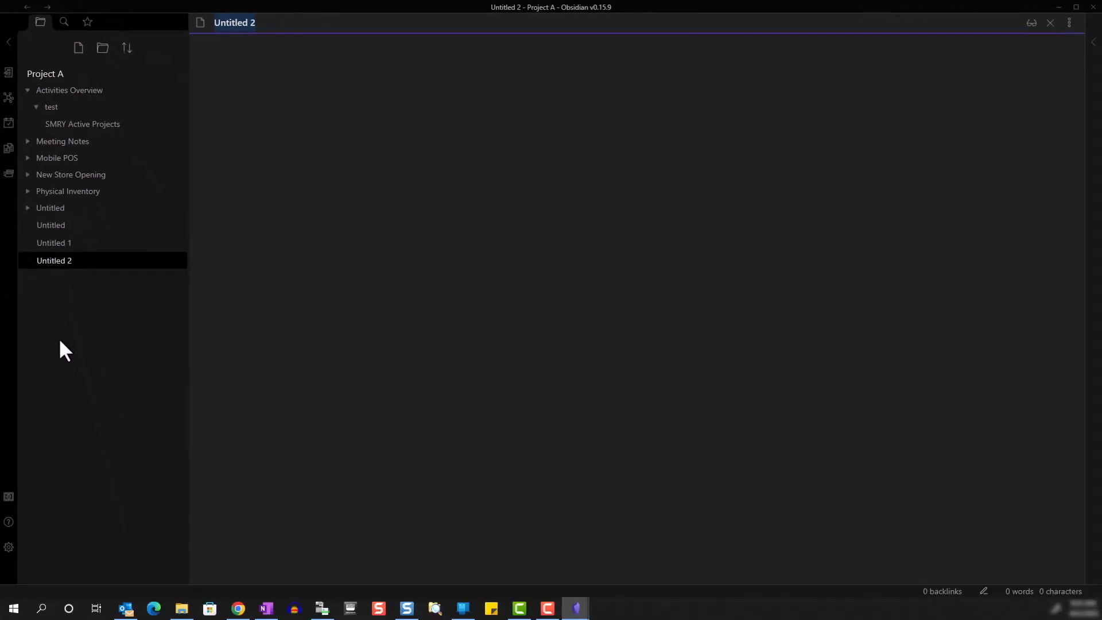
left_click(8, 547)
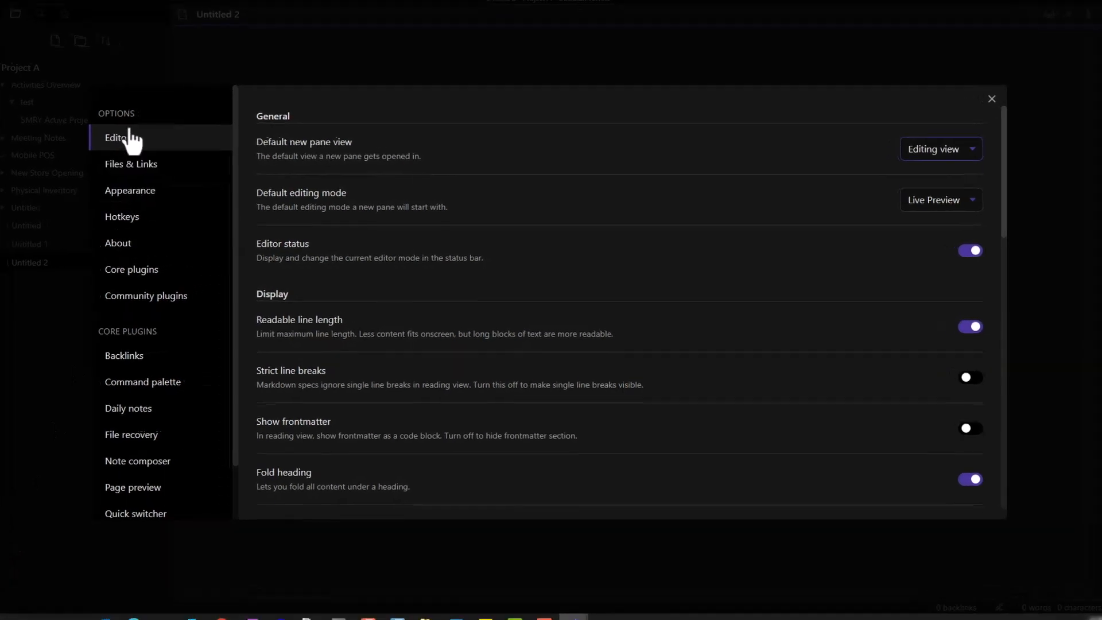
Set Default location for new notes to 'Same folder as current file' in Files & Links.
left_click(130, 164)
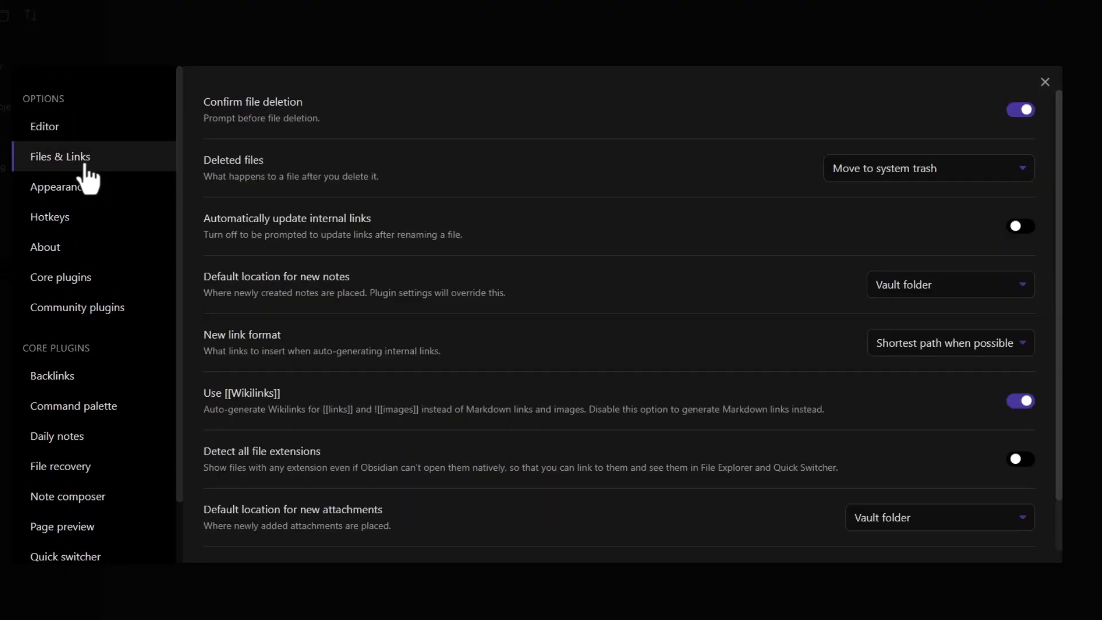
mouse_move(484, 302)
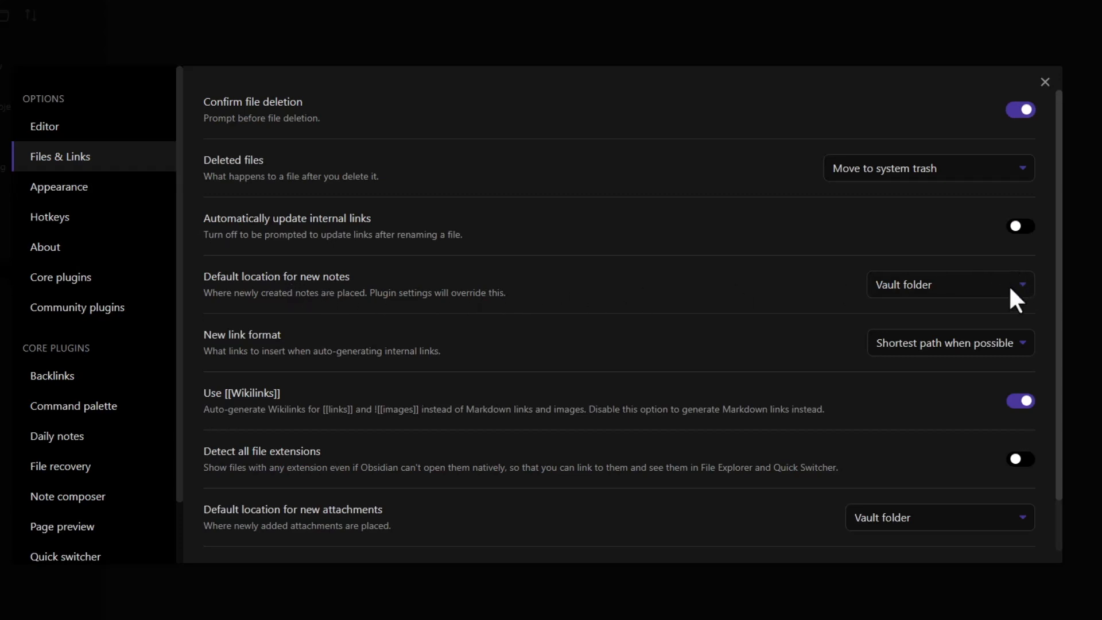
mouse_move(1020, 298)
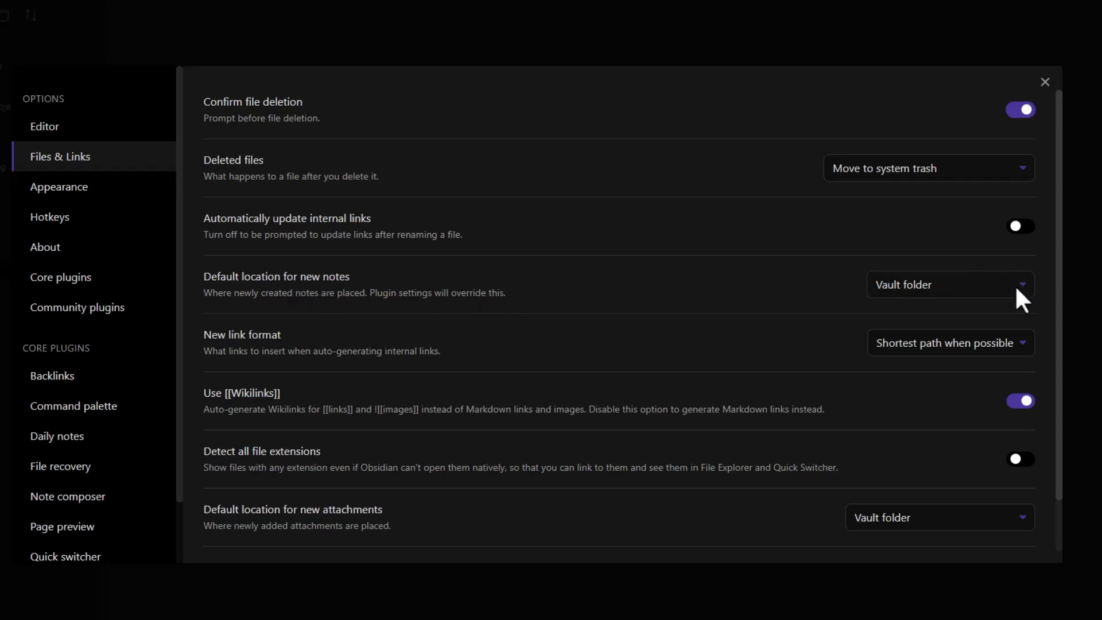
left_click(949, 285)
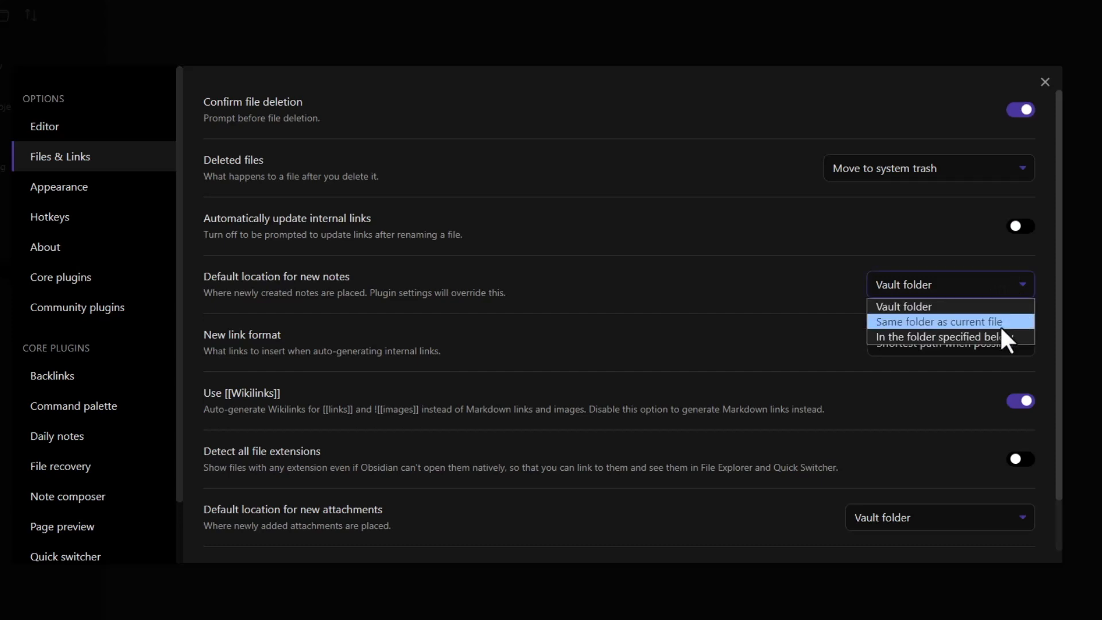
left_click(939, 322)
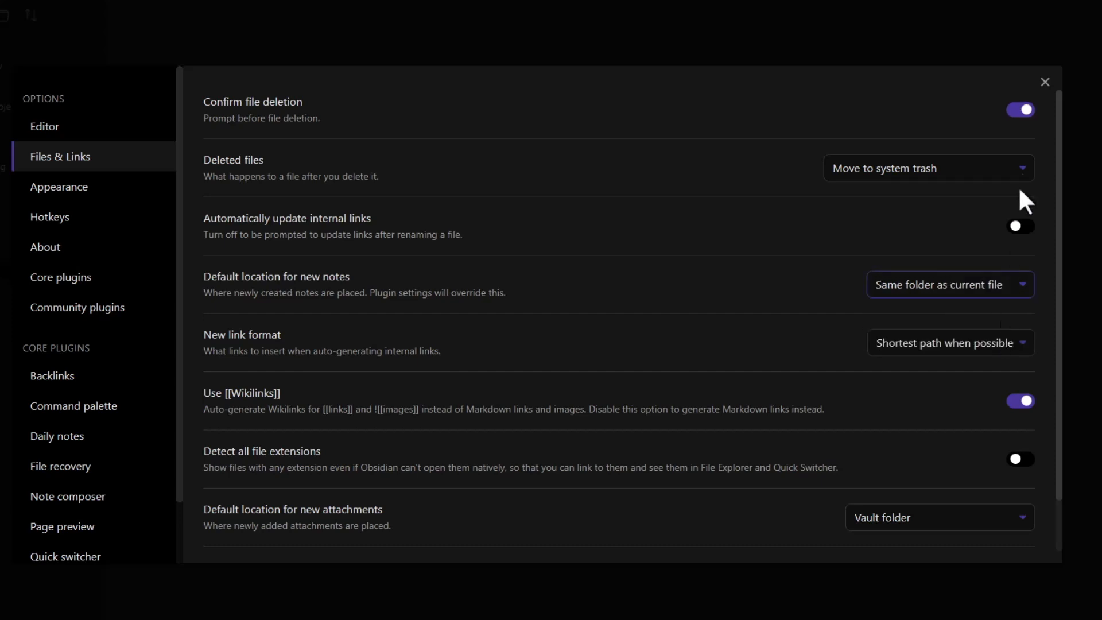
Create a new note from SMRY Active Projects so it lands inside the test folder.
left_click(1045, 82)
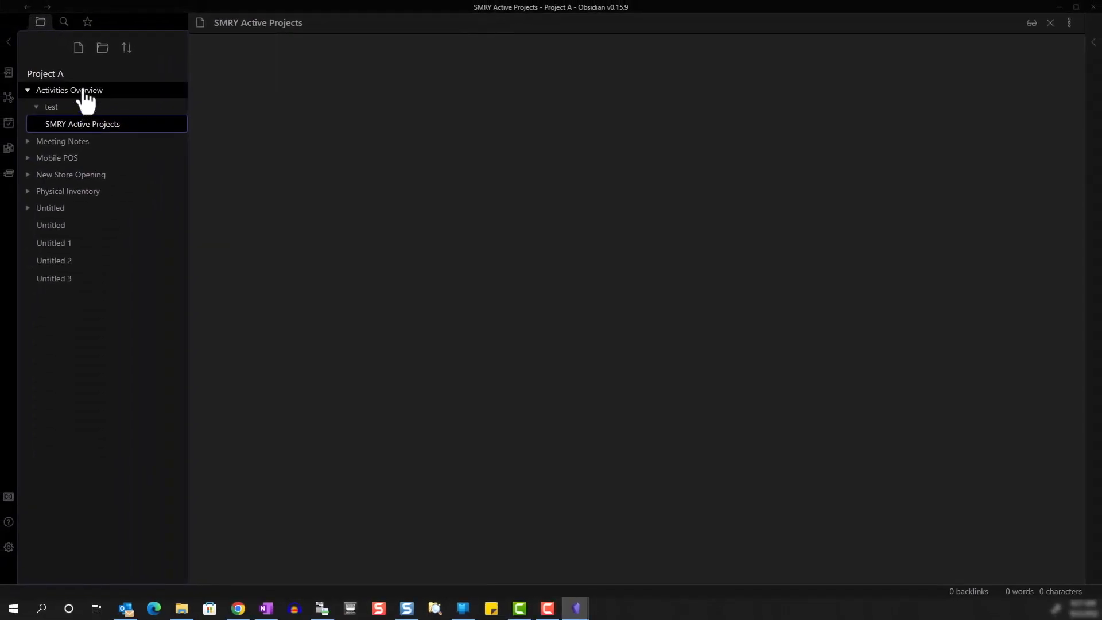
left_click(80, 48)
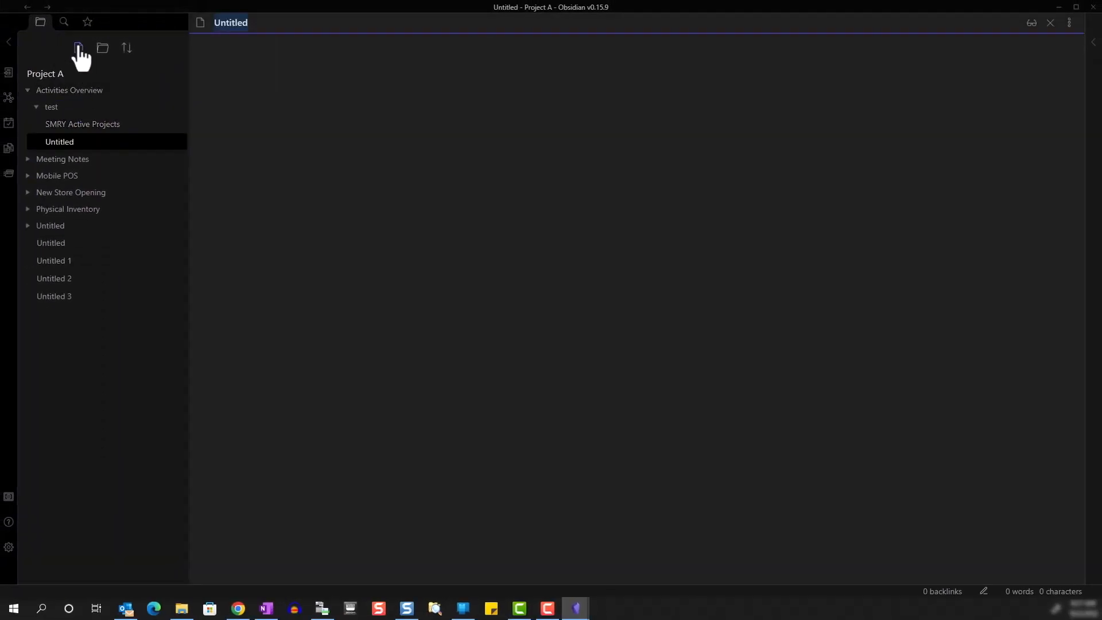